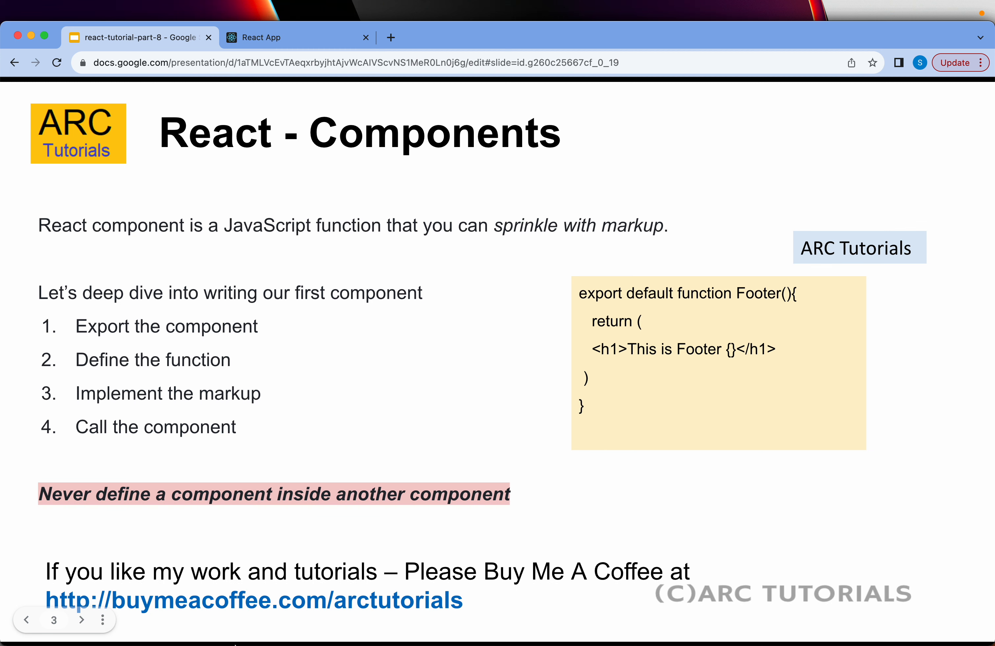
pyautogui.moveTo(233, 636)
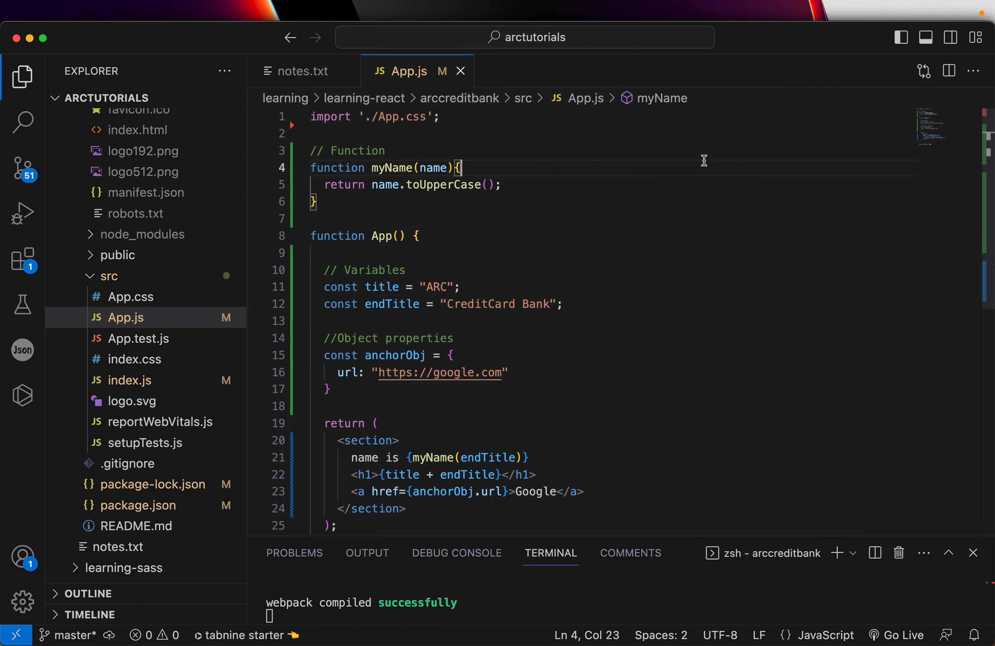
# - Add an 'Episode #8 -> Writing Components' heading with a dashed underline at the end of notes.txt
pyautogui.click(305, 70)
pyautogui.write('Episode')
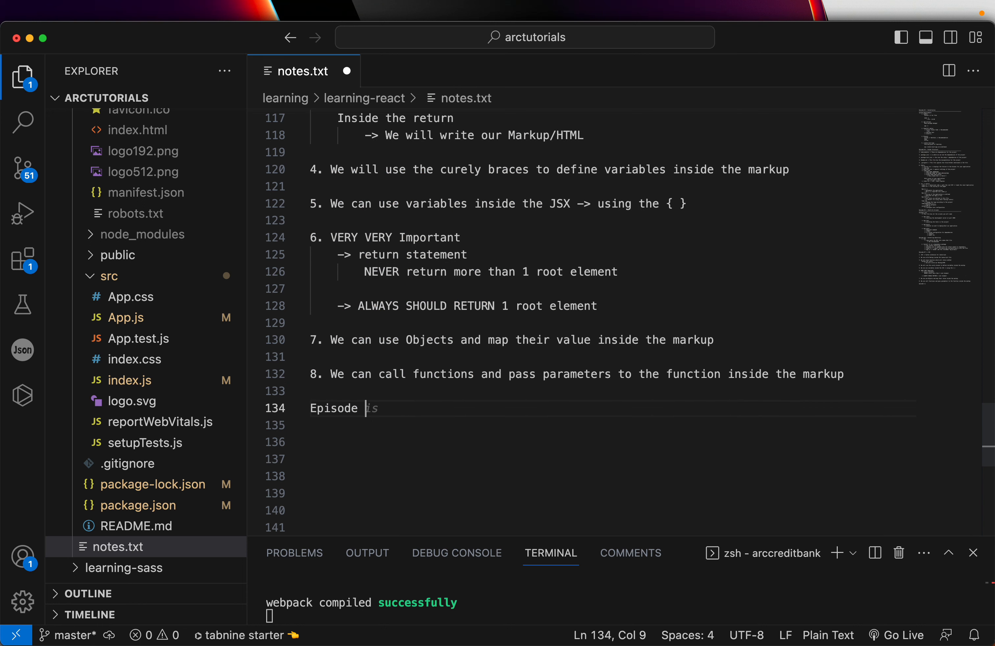
pyautogui.write('#8 ->')
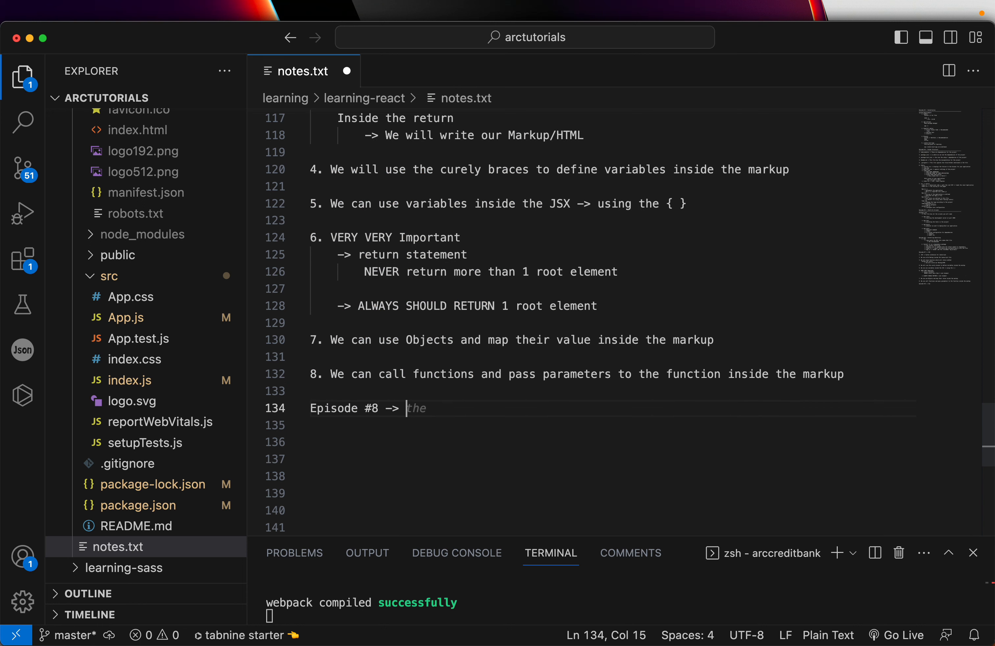
pyautogui.write('Writing Compo')
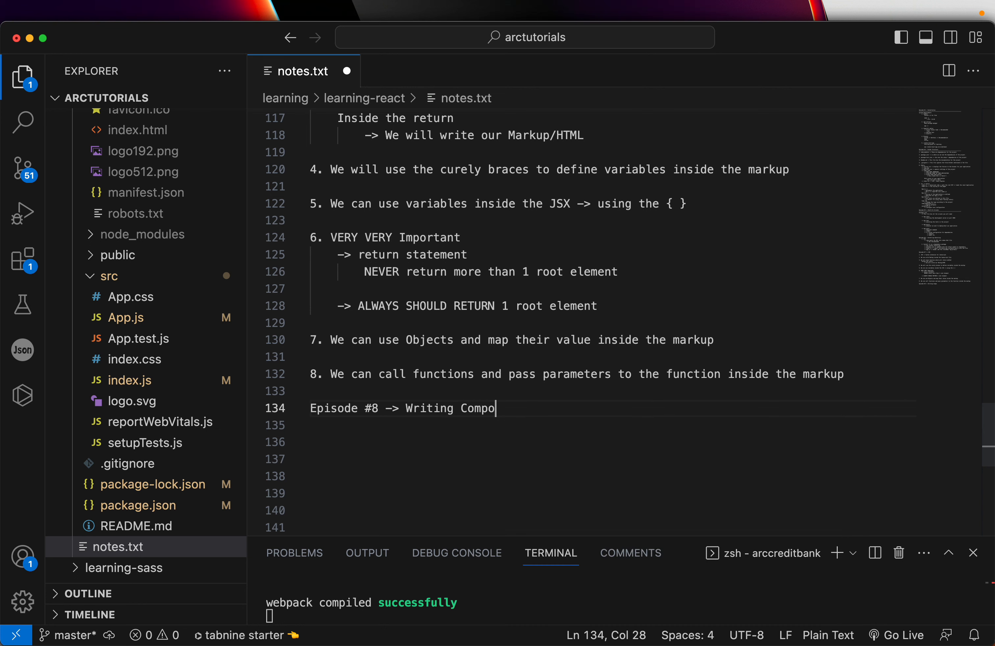
pyautogui.write('netn')
pyautogui.click(612, 424)
pyautogui.write('----------------------------------------------------------------')
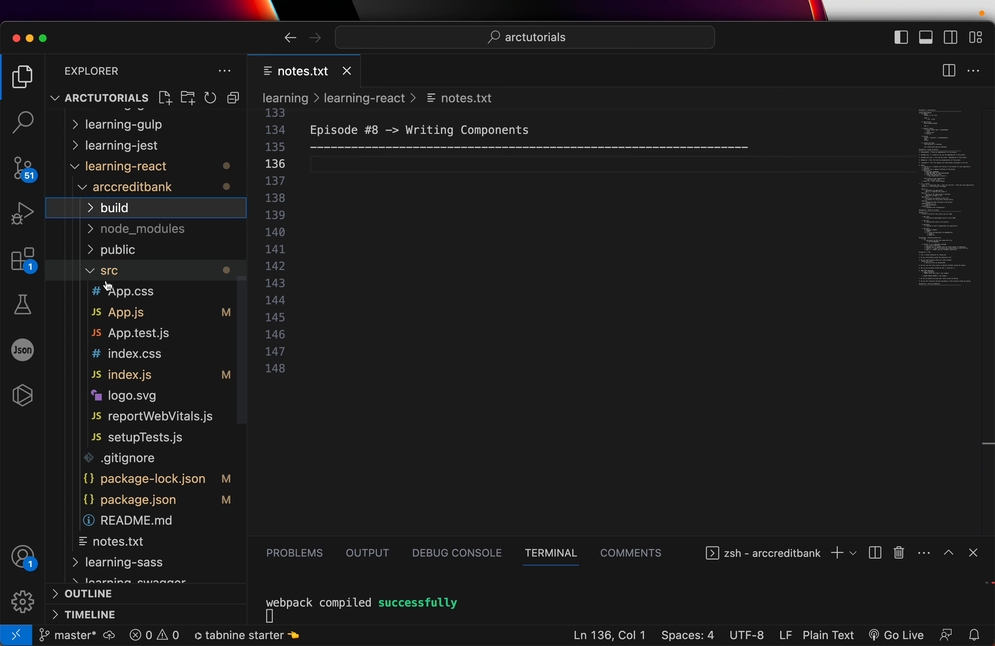
# - Create a new file named myButton.js inside the src folder
pyautogui.click(108, 270)
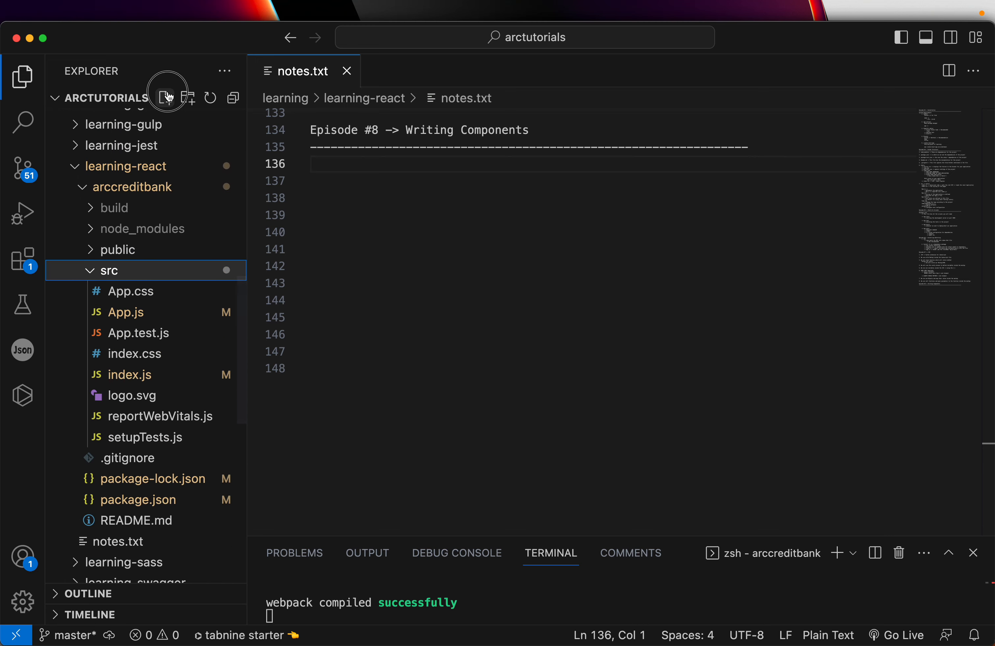
pyautogui.click(166, 98)
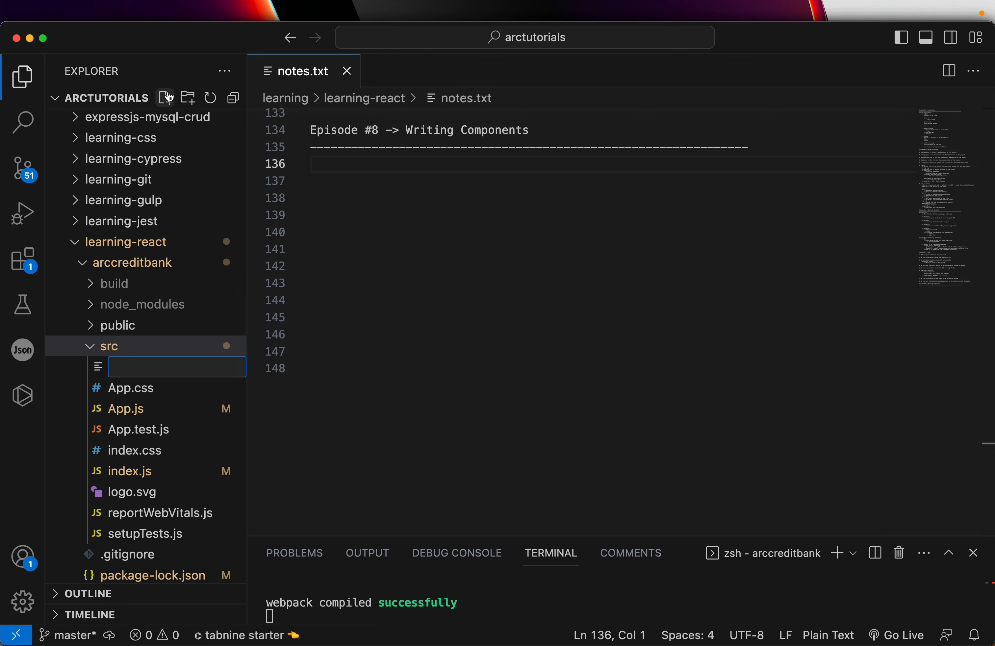
pyautogui.write('myButton.js')
pyautogui.write('export')
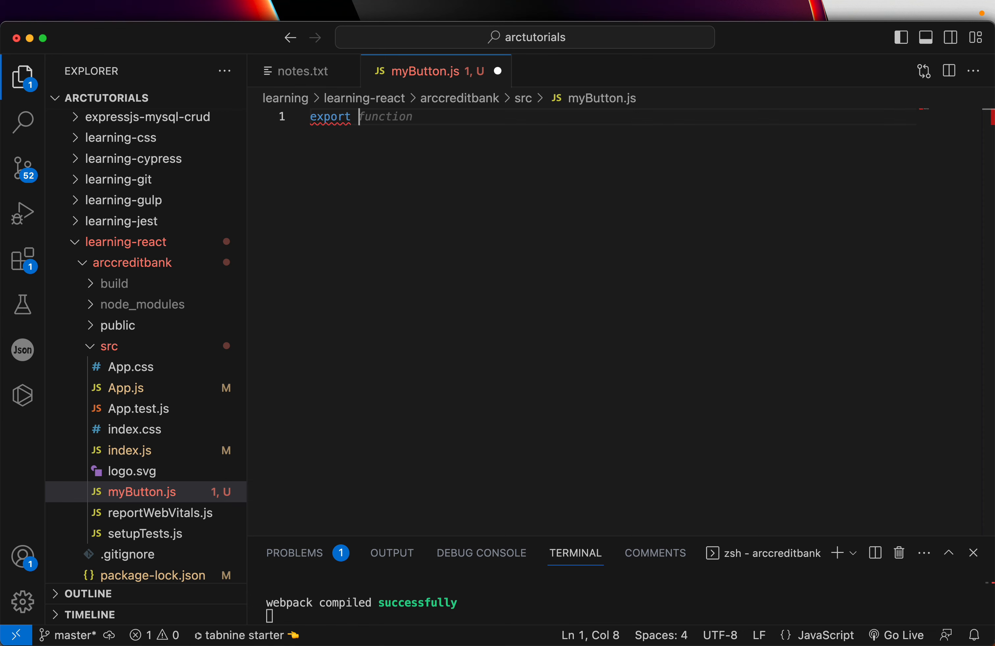
# - Declare 'export default function Mybutton' in myButton.js, correcting name typos
pyautogui.write('default function m')
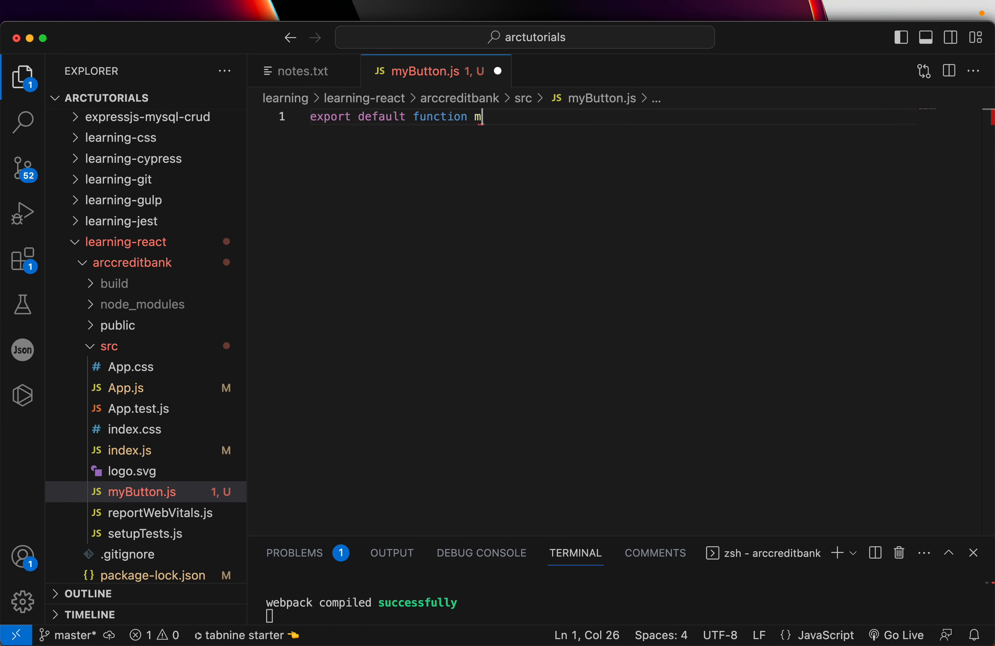
pyautogui.press('Backspace')
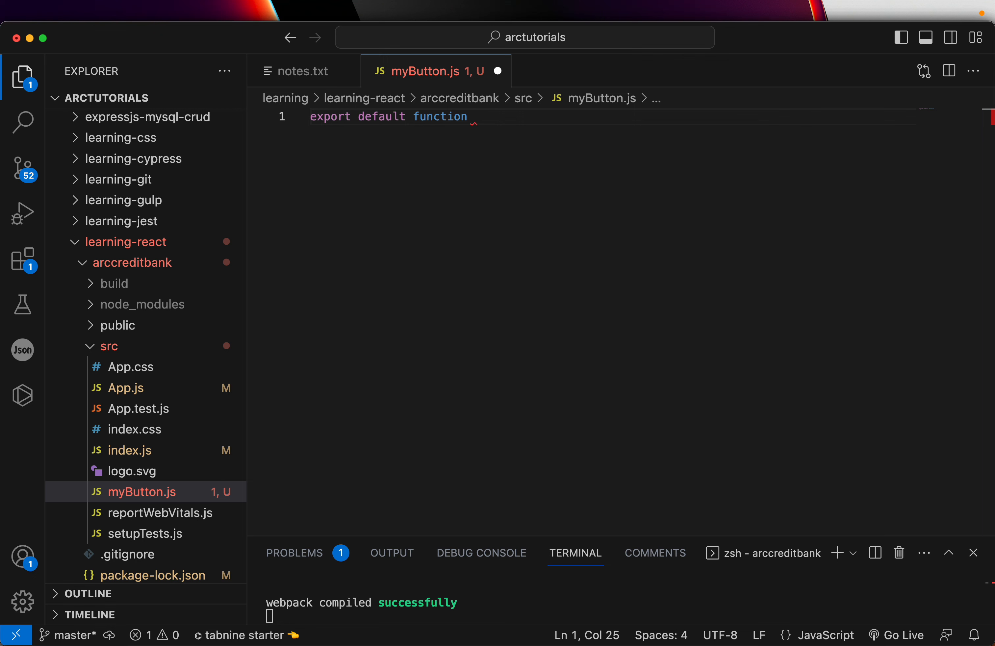
pyautogui.write('my')
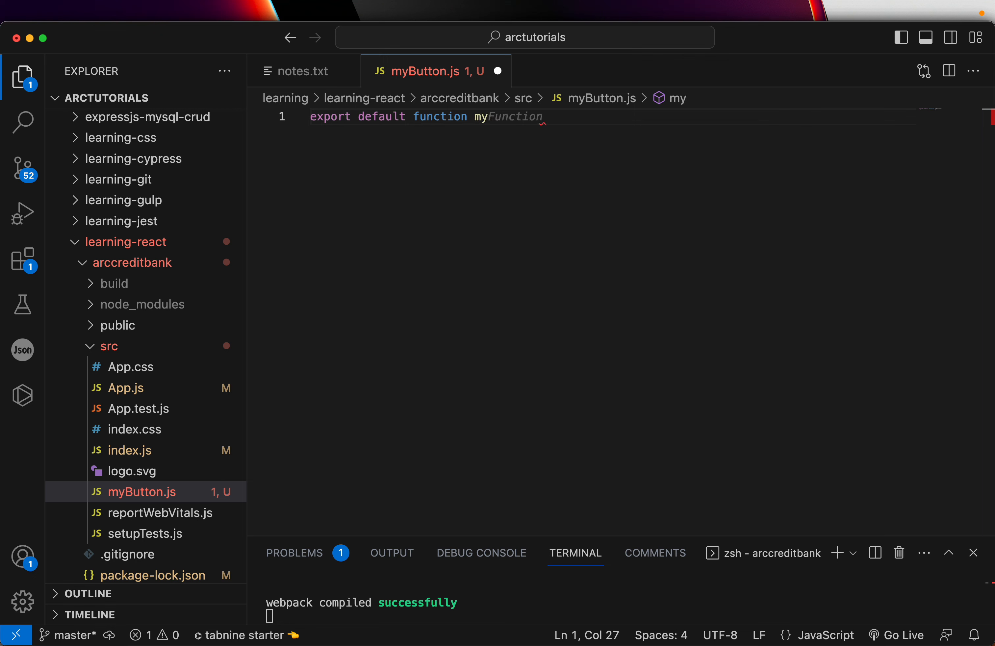
pyautogui.press('BackSpace')
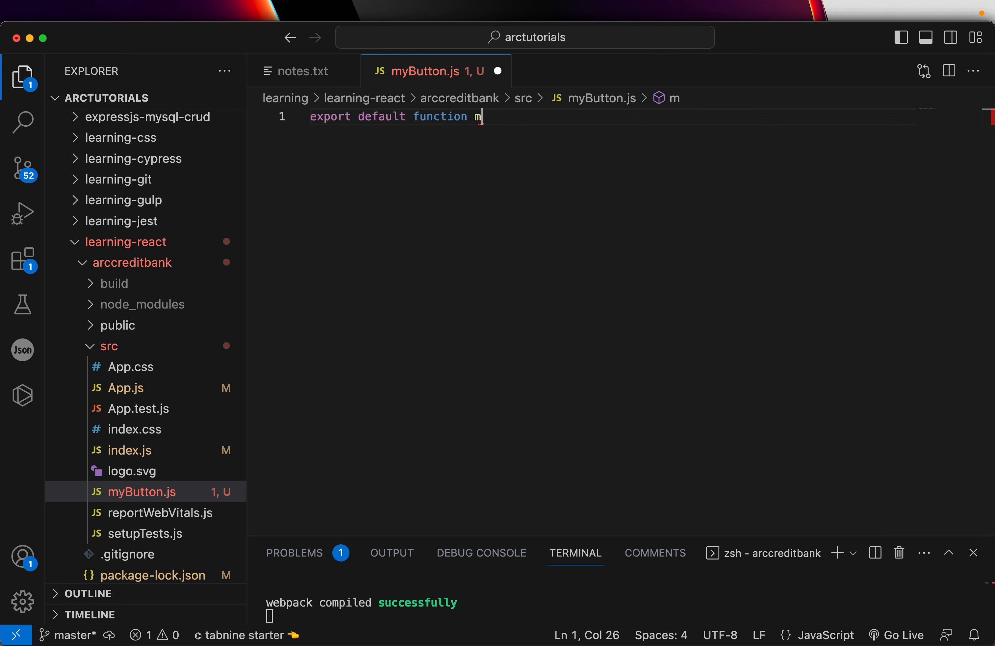
pyautogui.write('Mybutton')
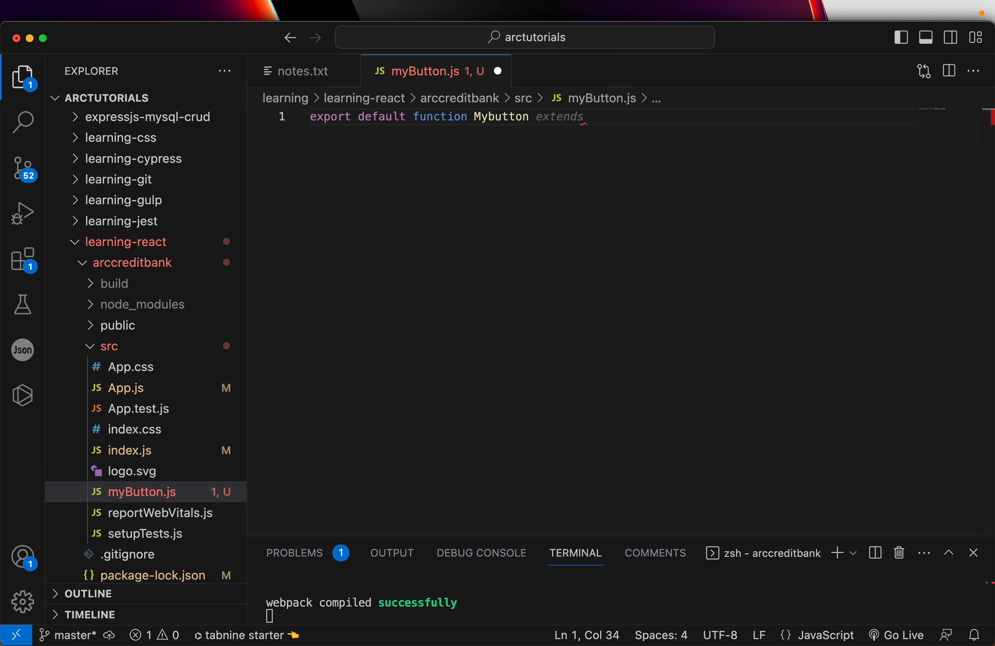
# - Give Mybutton an empty return ( ) block, then go back to notes.txt
pyautogui.write('()')
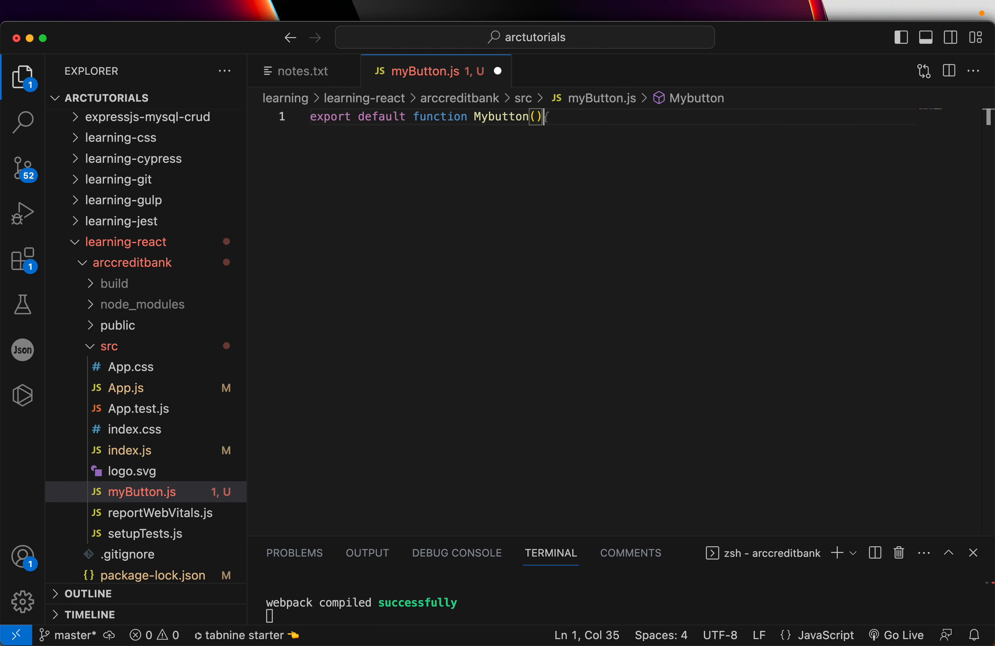
pyautogui.write('{')
pyautogui.write('return')
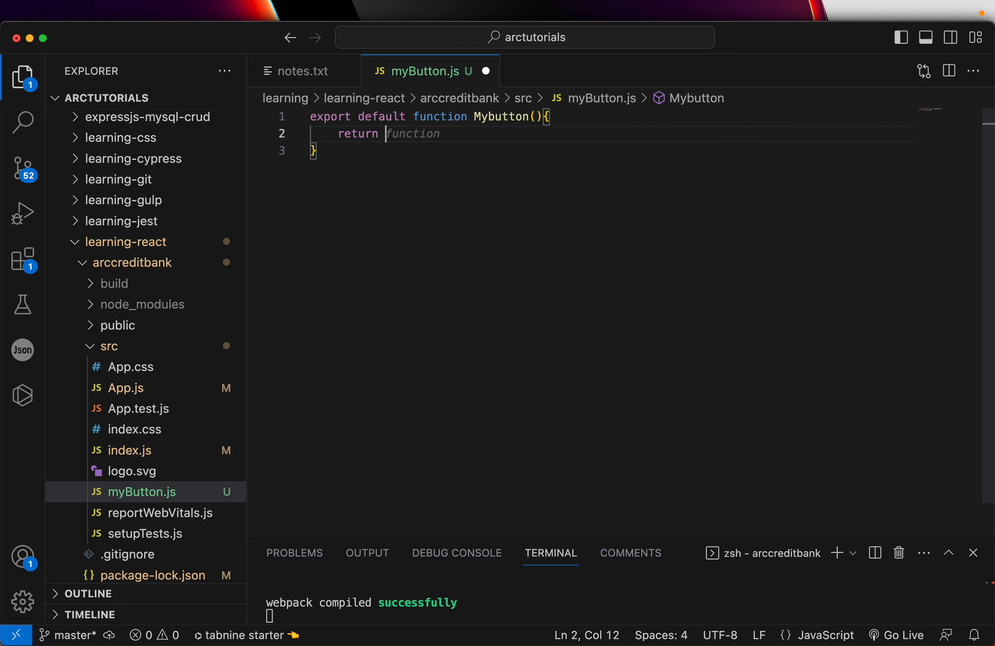
pyautogui.write('(')
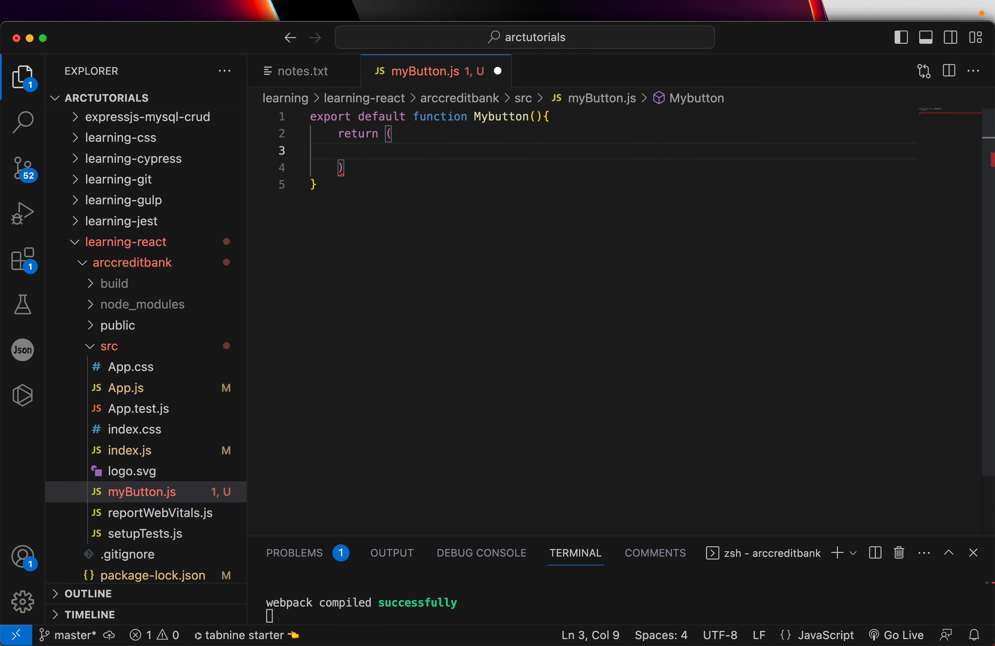
pyautogui.click(365, 150)
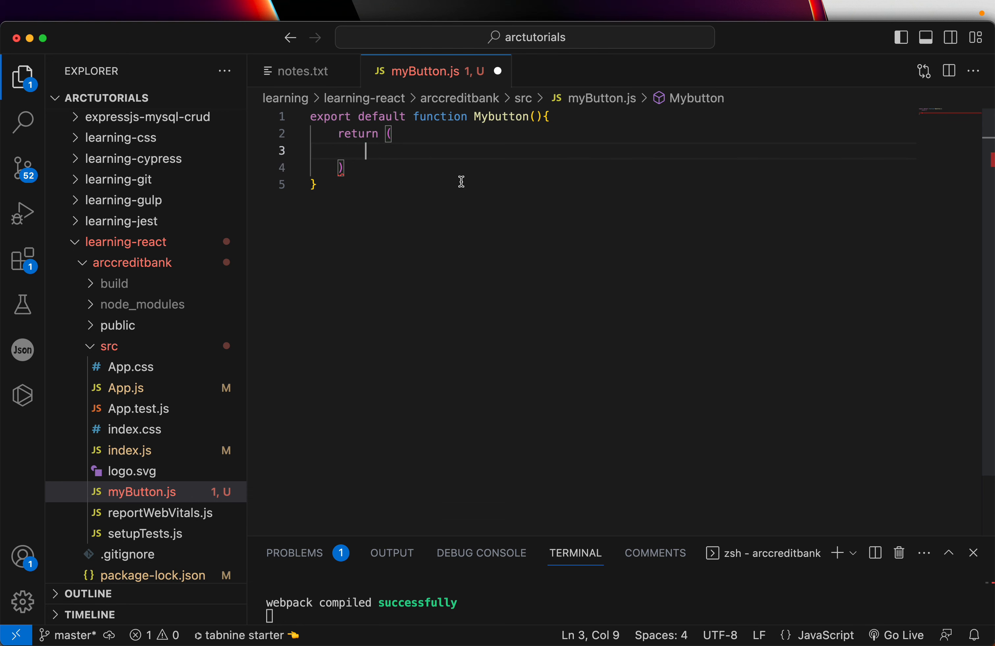
pyautogui.moveTo(506, 231)
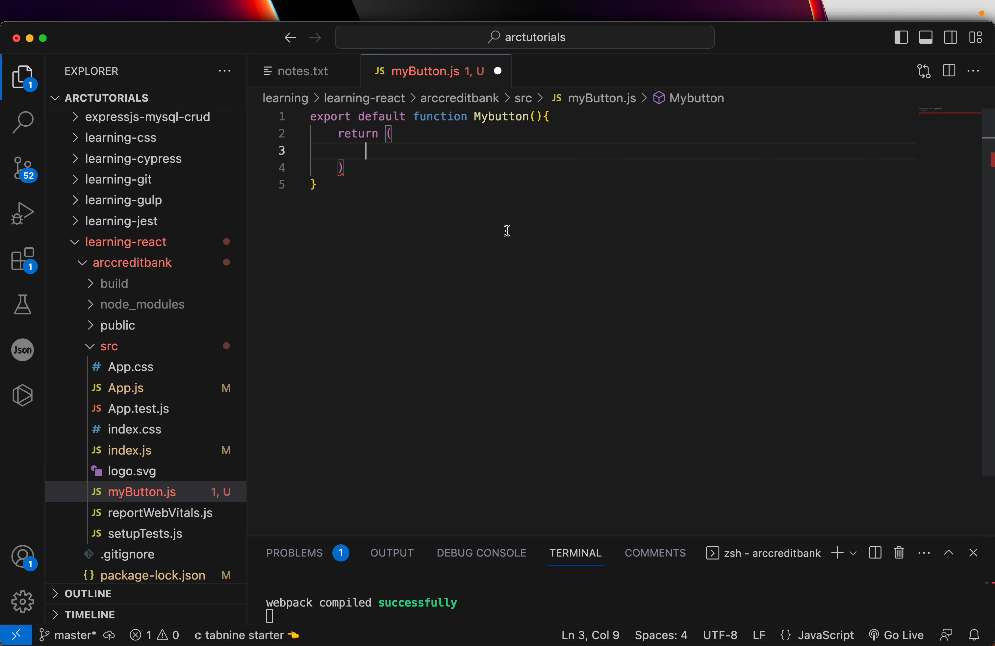
pyautogui.click(302, 71)
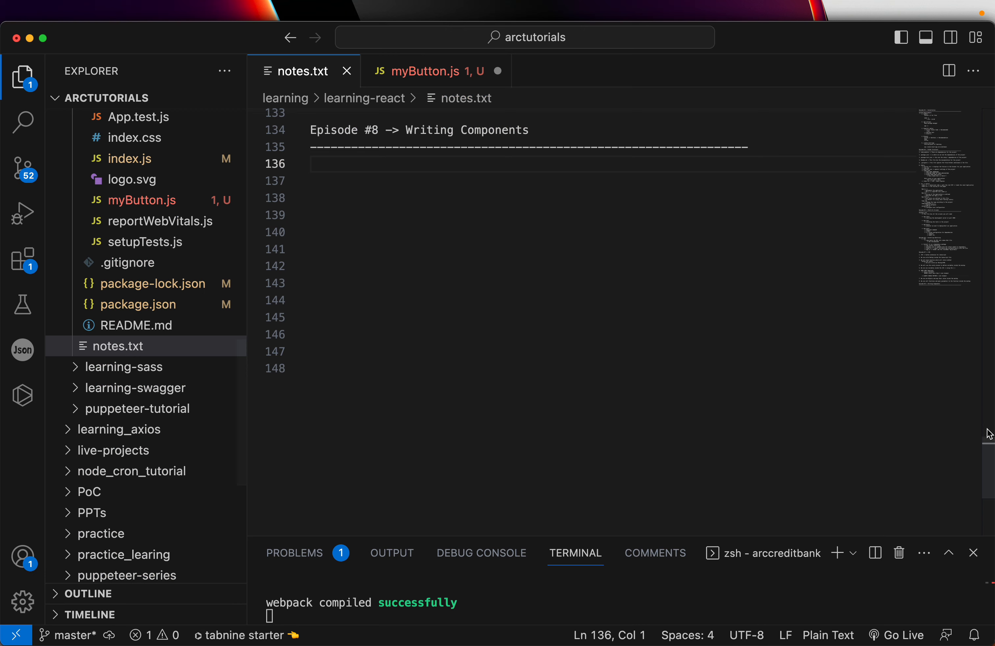
# - Underline the 'Episode #7 -> JSX' heading in notes.txt with dashes and return to myButton.js
pyautogui.scroll(3)
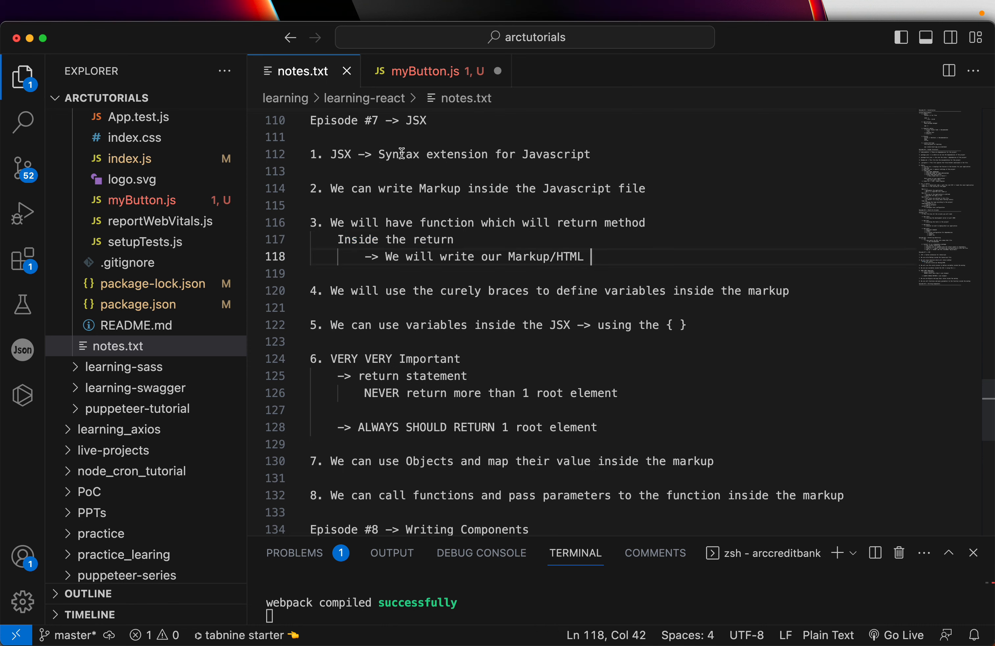
pyautogui.write('---')
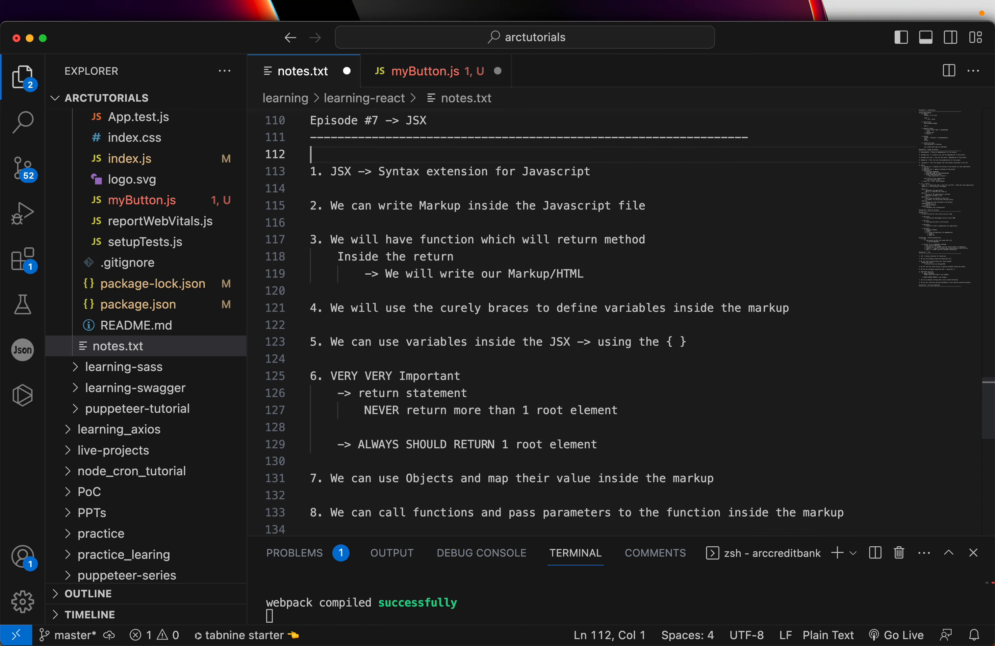
pyautogui.click(433, 71)
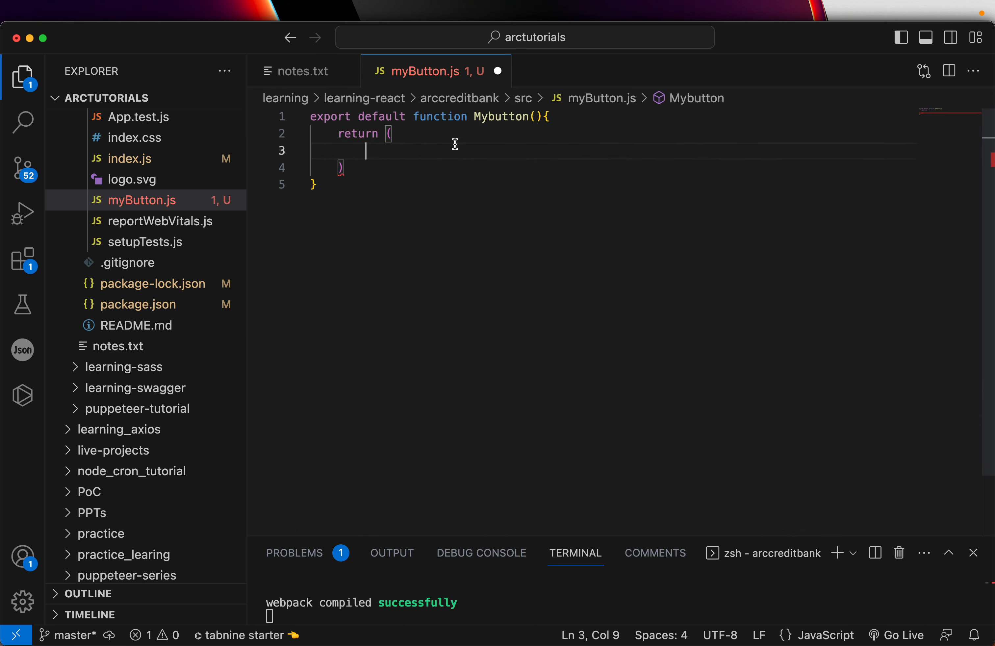
pyautogui.moveTo(432, 151)
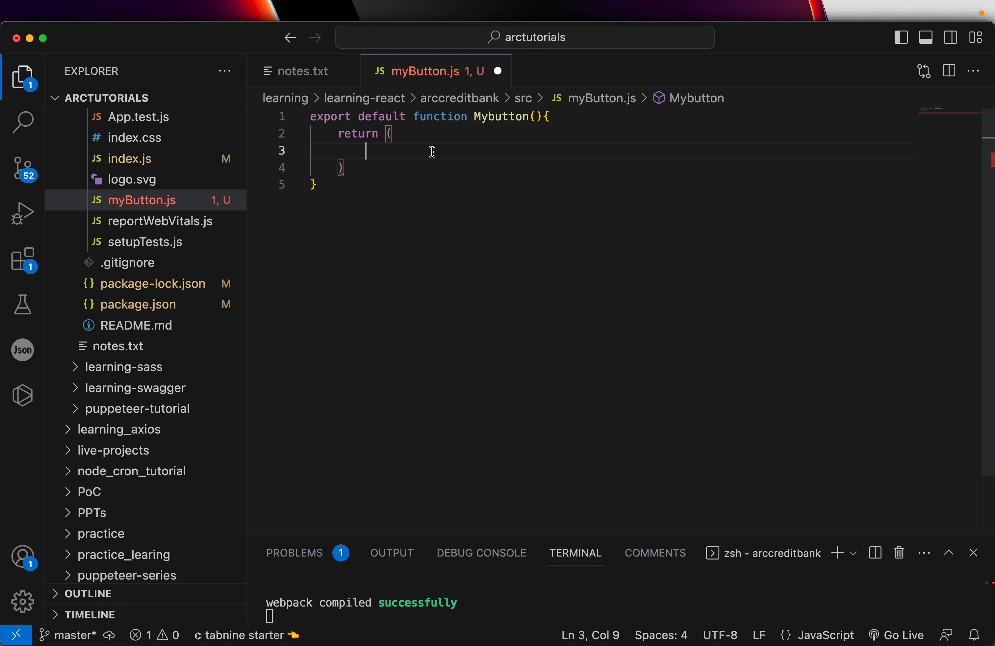
pyautogui.moveTo(436, 203)
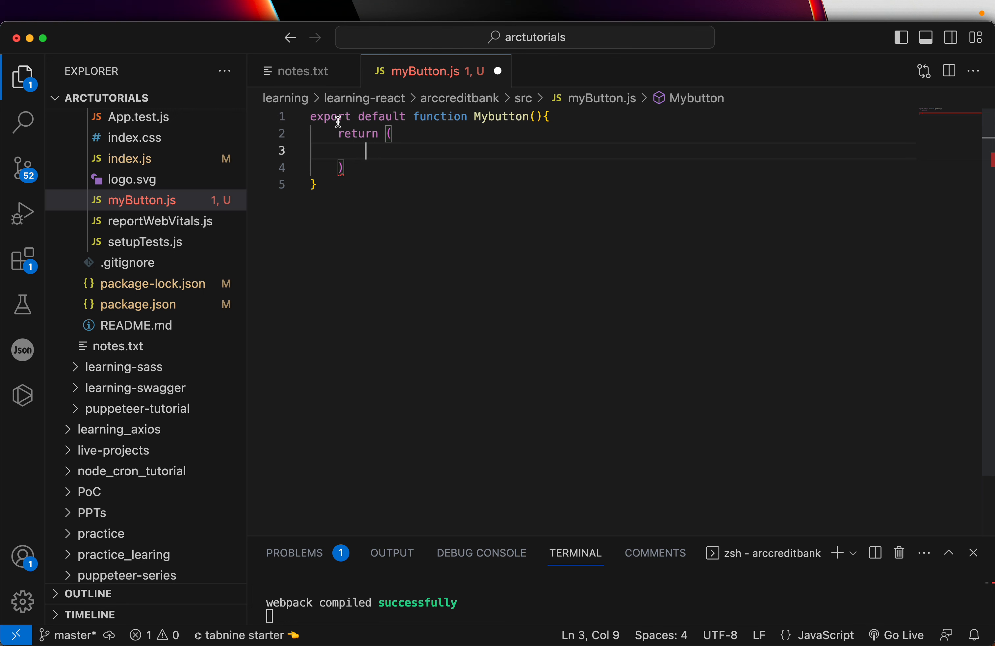
# - Review the export default line and start a <button> element inside Mybutton's return
pyautogui.doubleClick(381, 117)
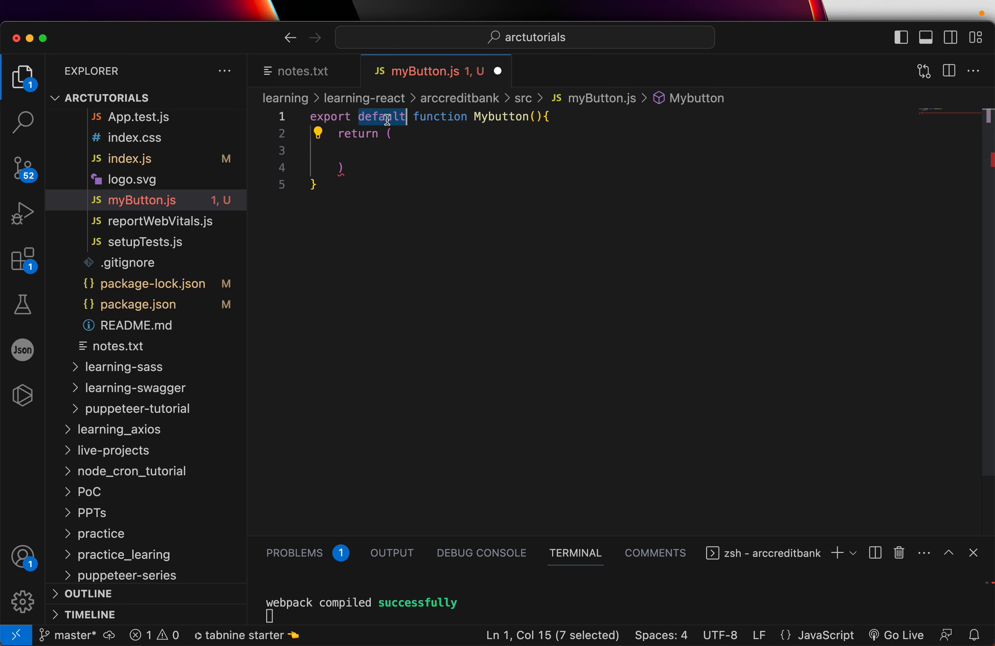
pyautogui.doubleClick(500, 116)
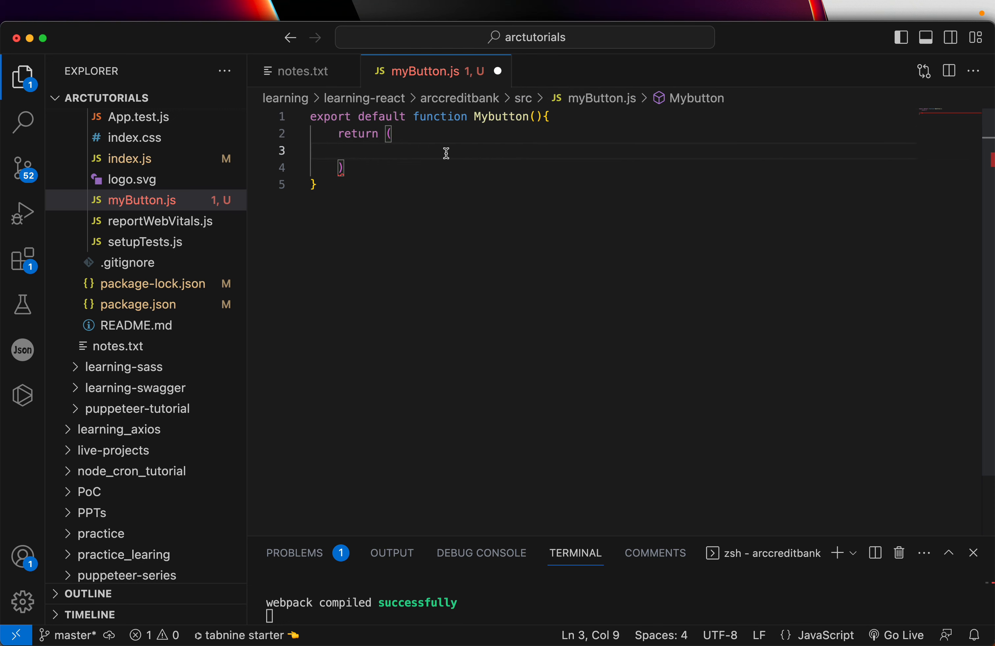
pyautogui.doubleClick(481, 116)
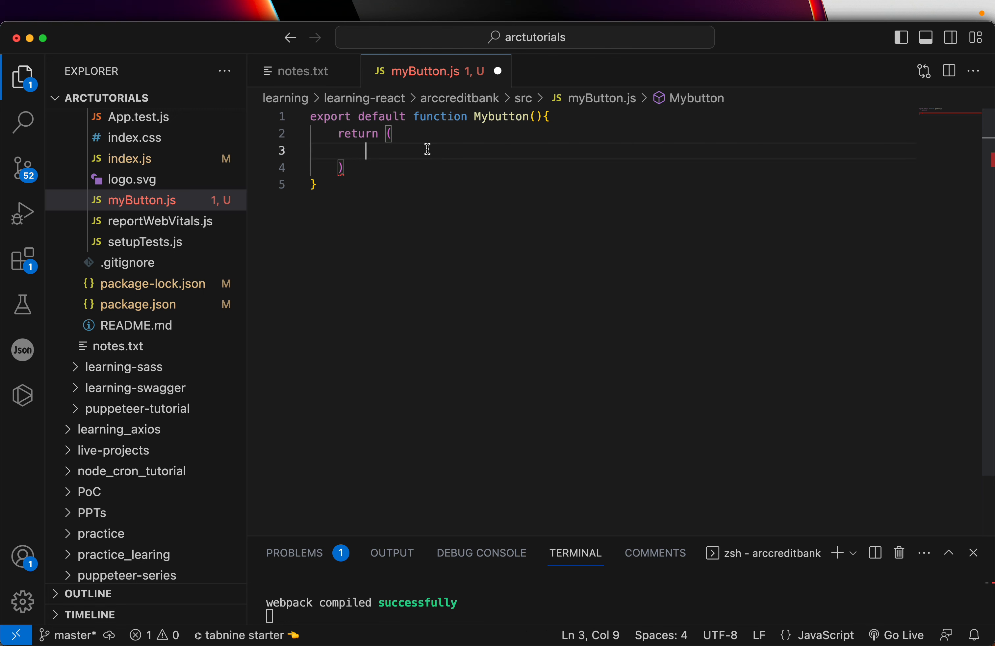
pyautogui.write('<button></button>')
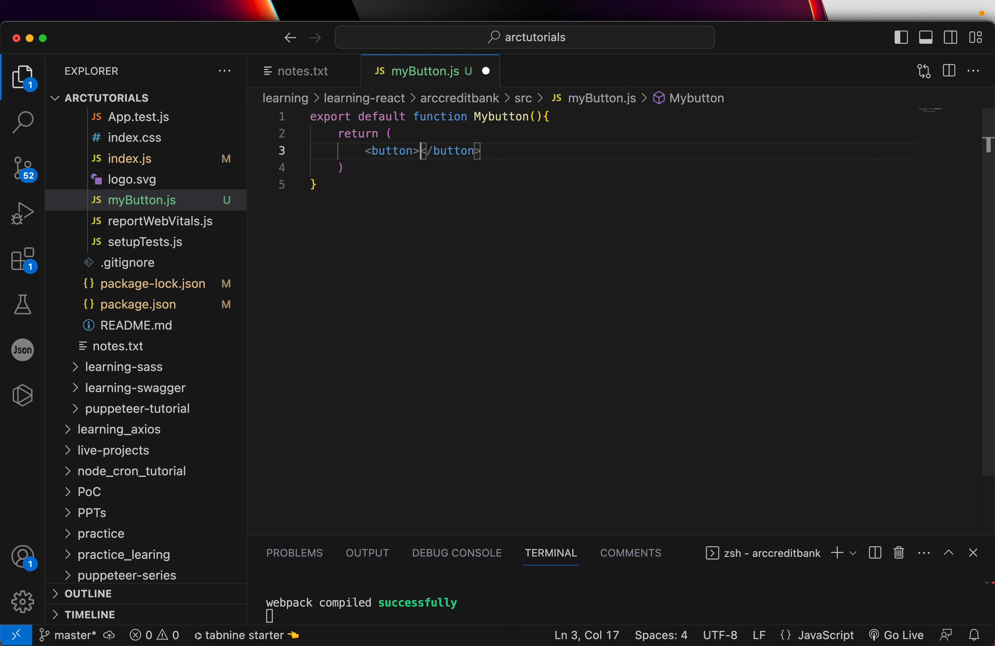
# - Make the button read 'I'm Feeling Lucky' and save myButton.js
pyautogui.write('I am')
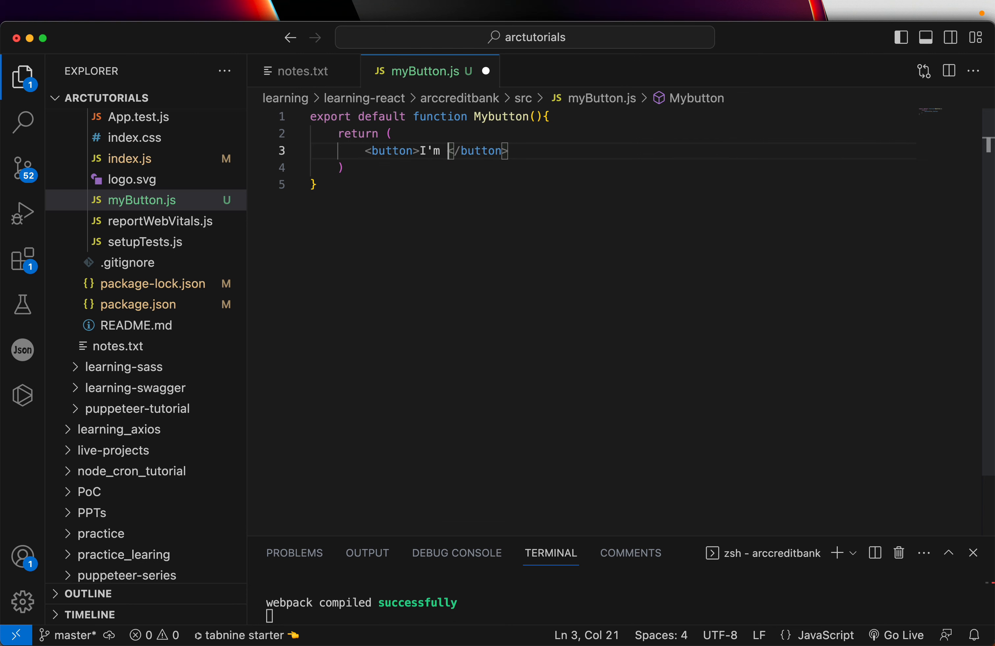
pyautogui.write('Feeling Lucky')
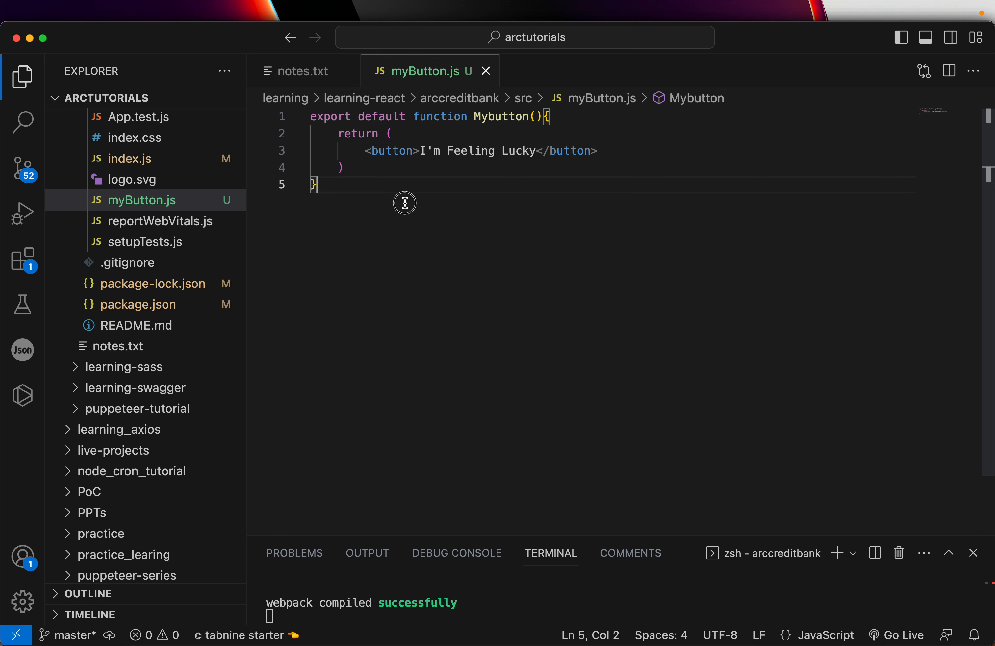
pyautogui.moveTo(444, 207)
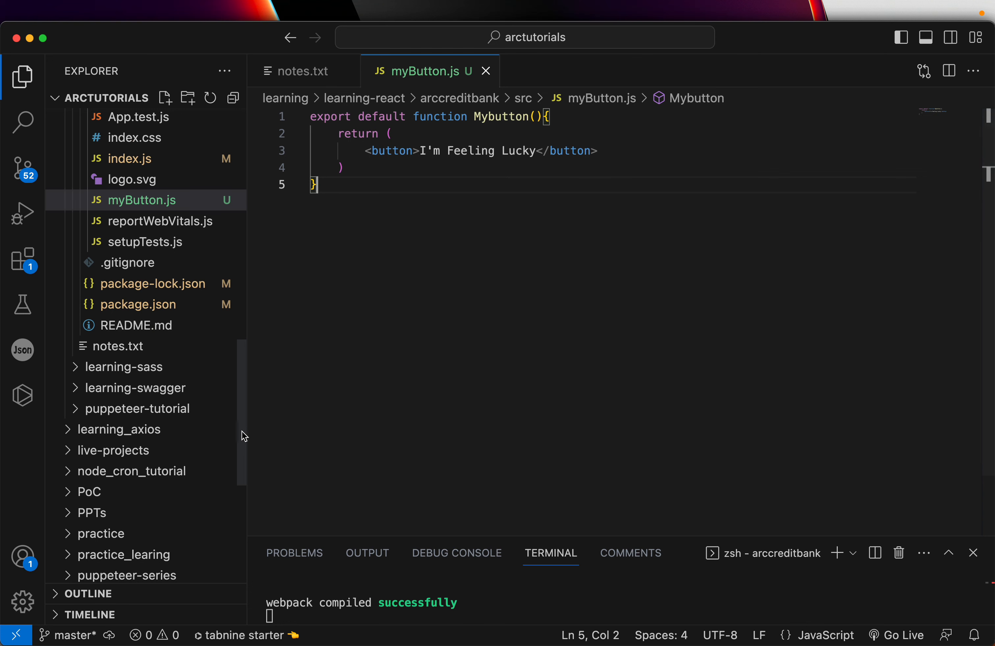
# - Add an import of './myButton' at the top of App.js via autocomplete
pyautogui.click(126, 195)
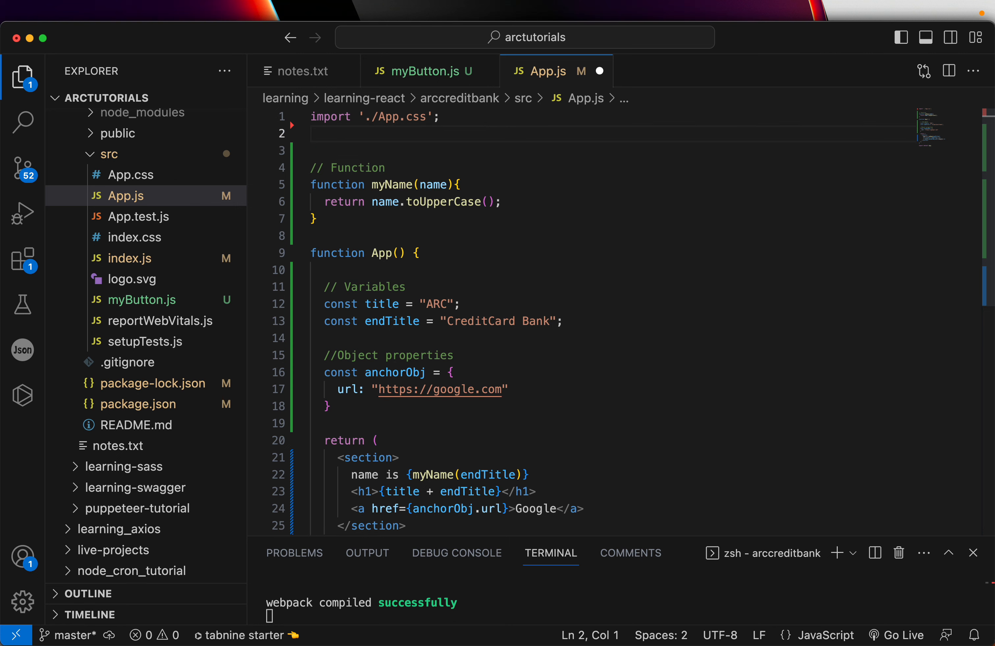
pyautogui.write("import './")
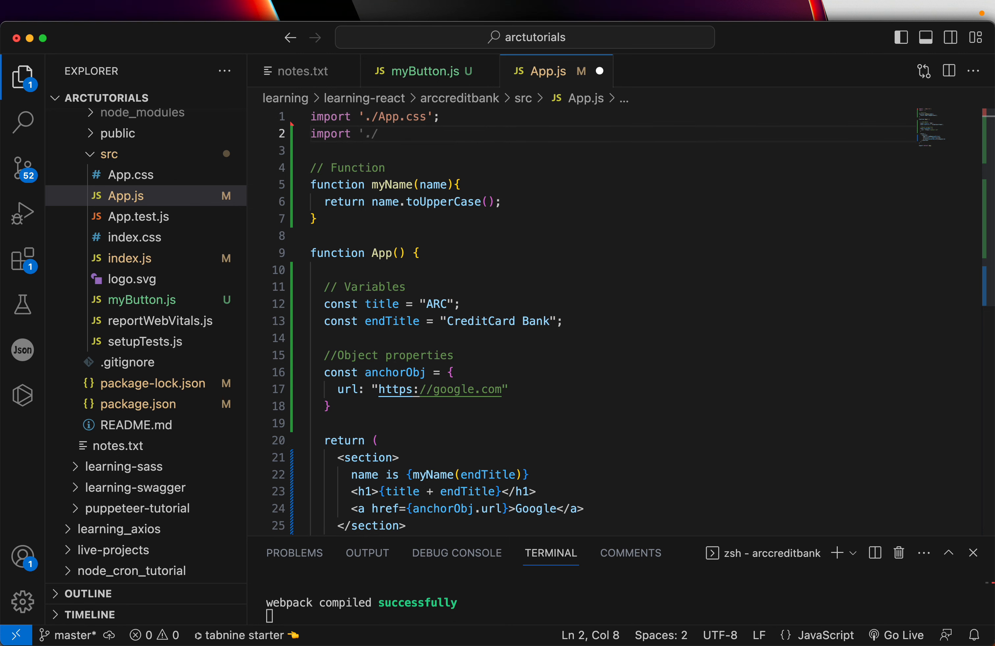
pyautogui.write('/')
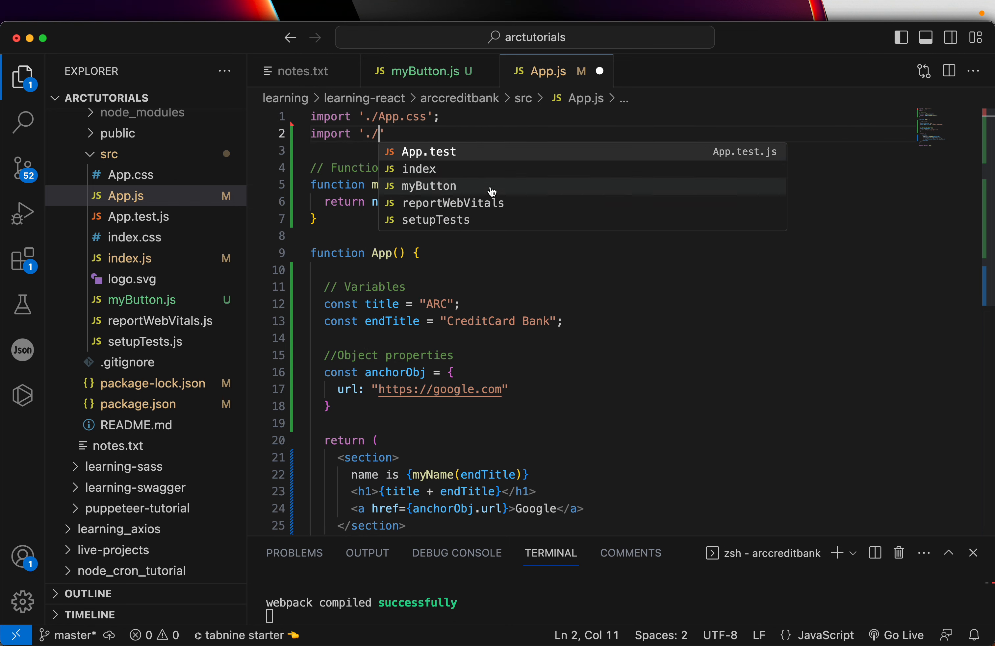
pyautogui.click(431, 186)
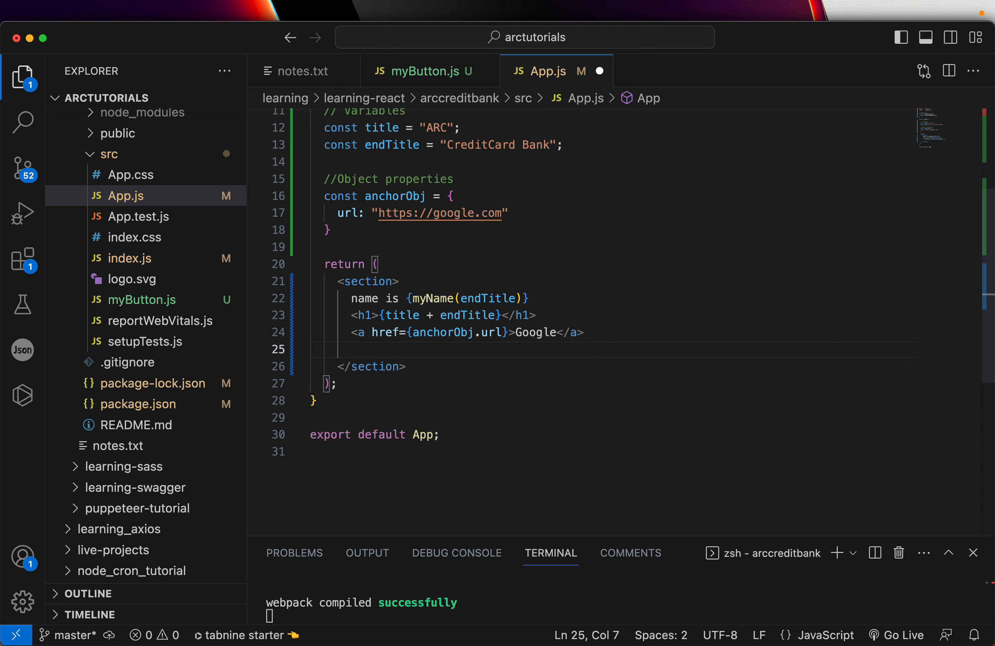
# - Render a <Mybutton /> element inside App.js's section and save the file
pyautogui.write('<M<')
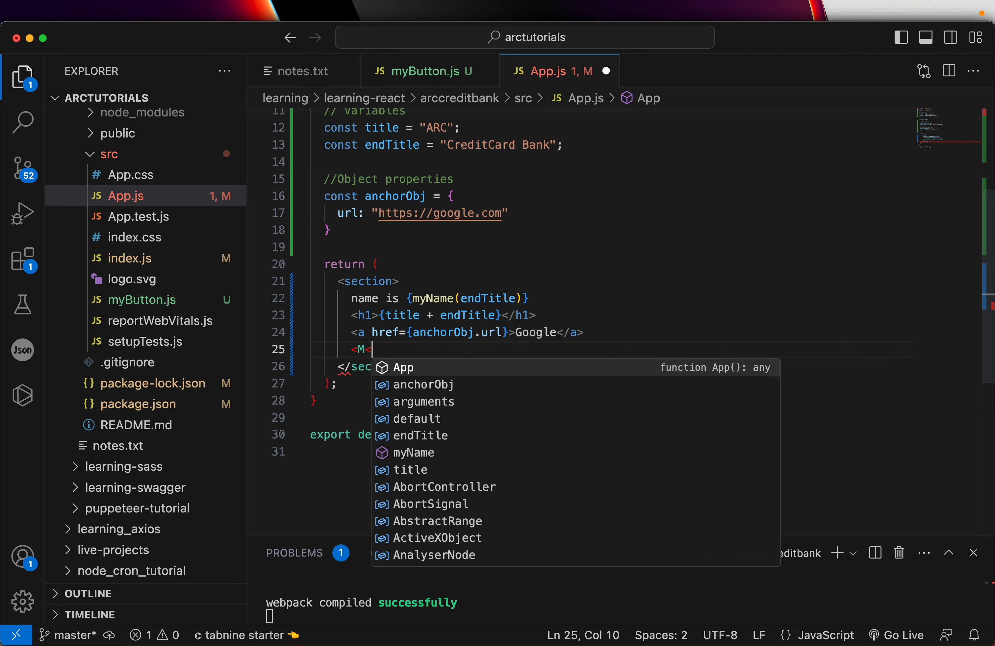
pyautogui.write('ybutton onClick={')
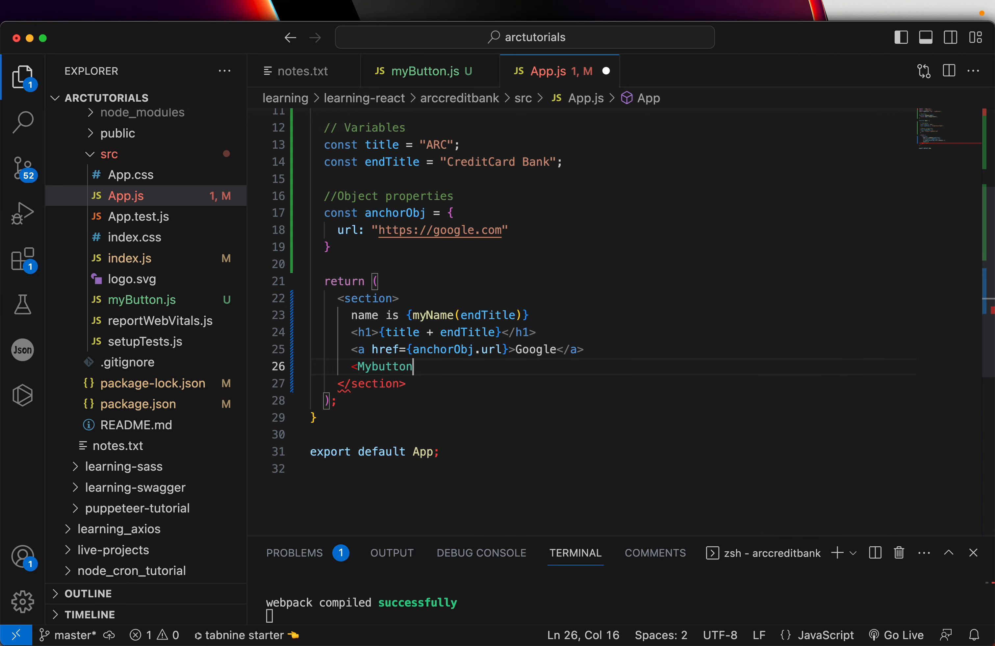
pyautogui.write('/>')
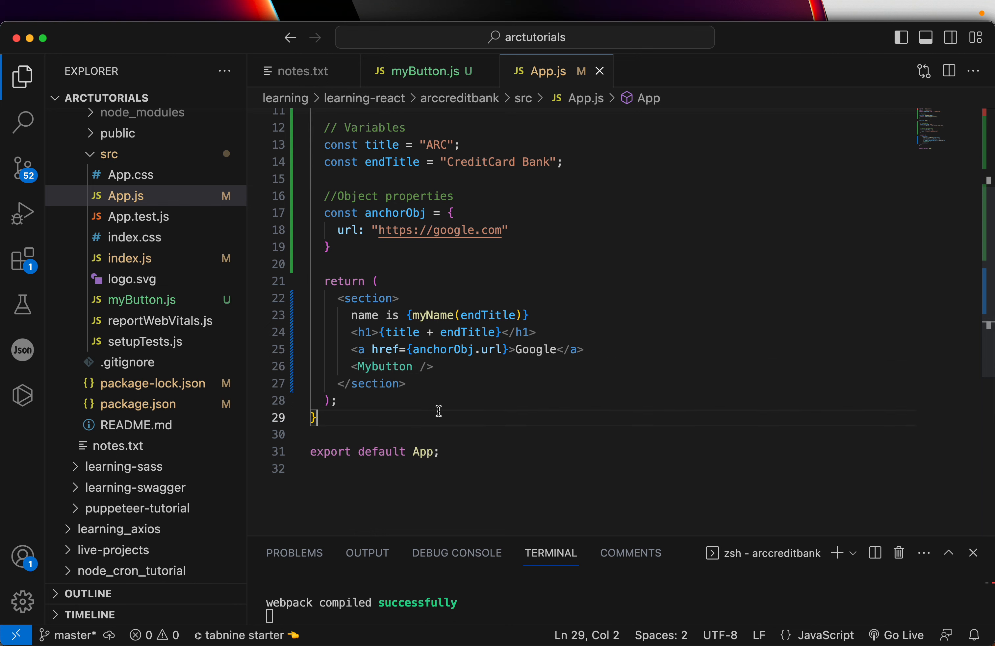
pyautogui.doubleClick(383, 367)
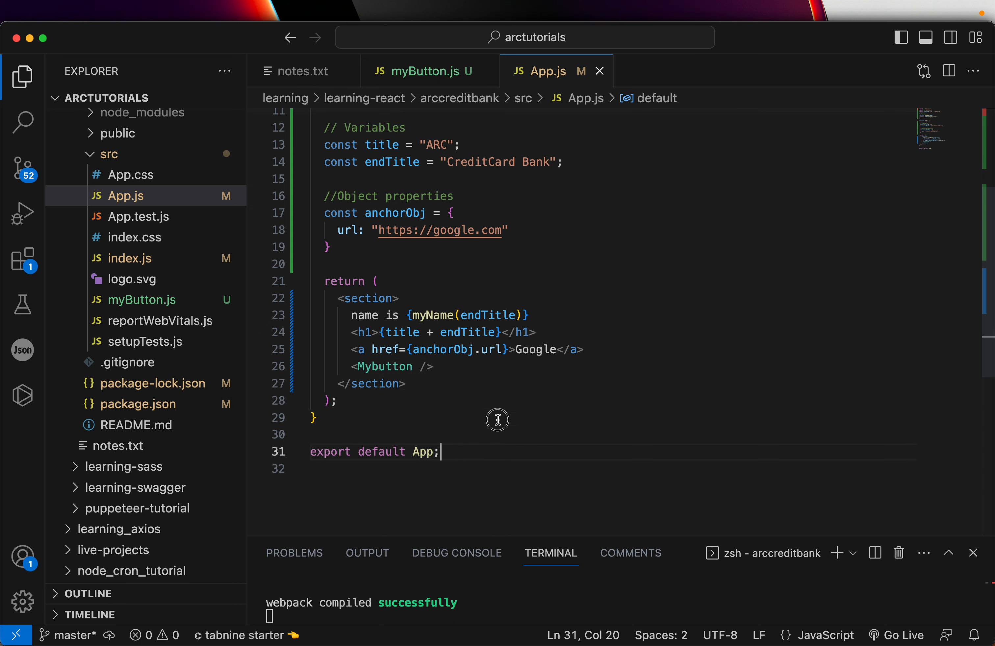
pyautogui.click(139, 37)
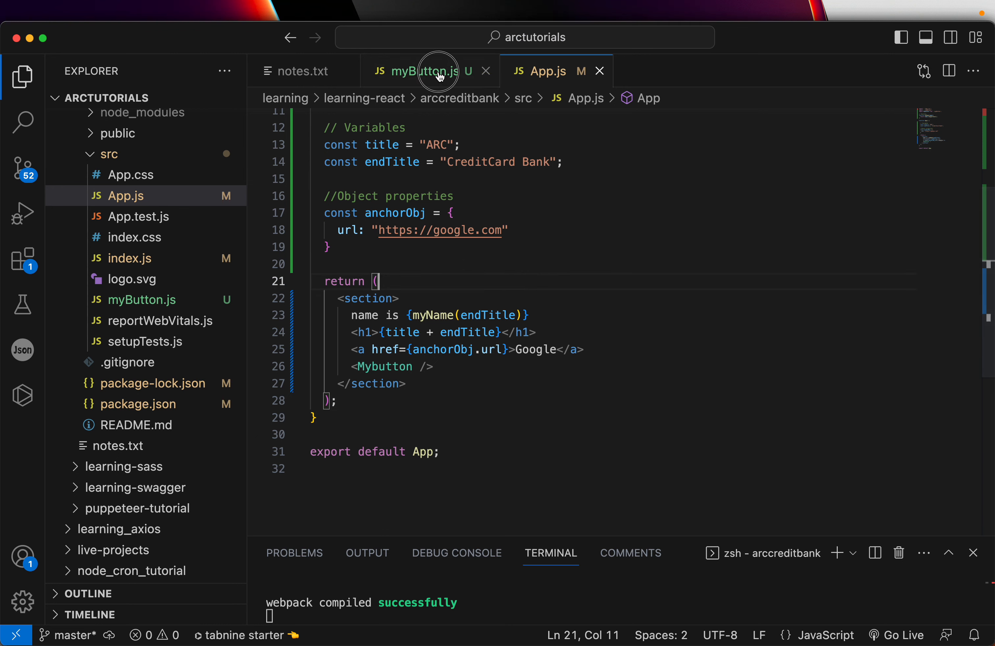
# - Compare how Mybutton is used in App.js with its definition in myButton.js
pyautogui.click(428, 71)
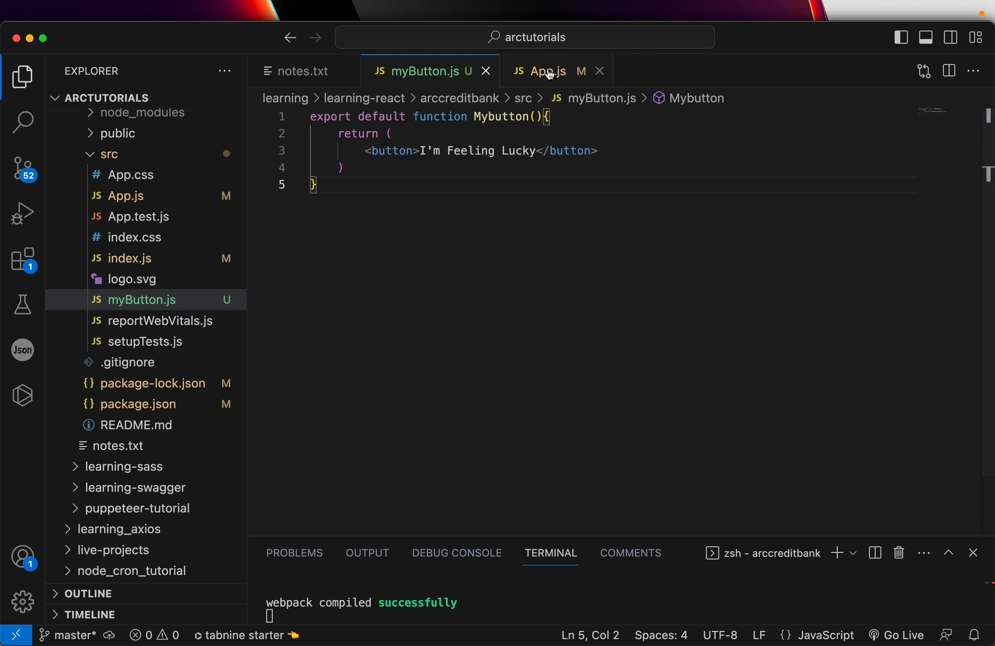
pyautogui.click(543, 71)
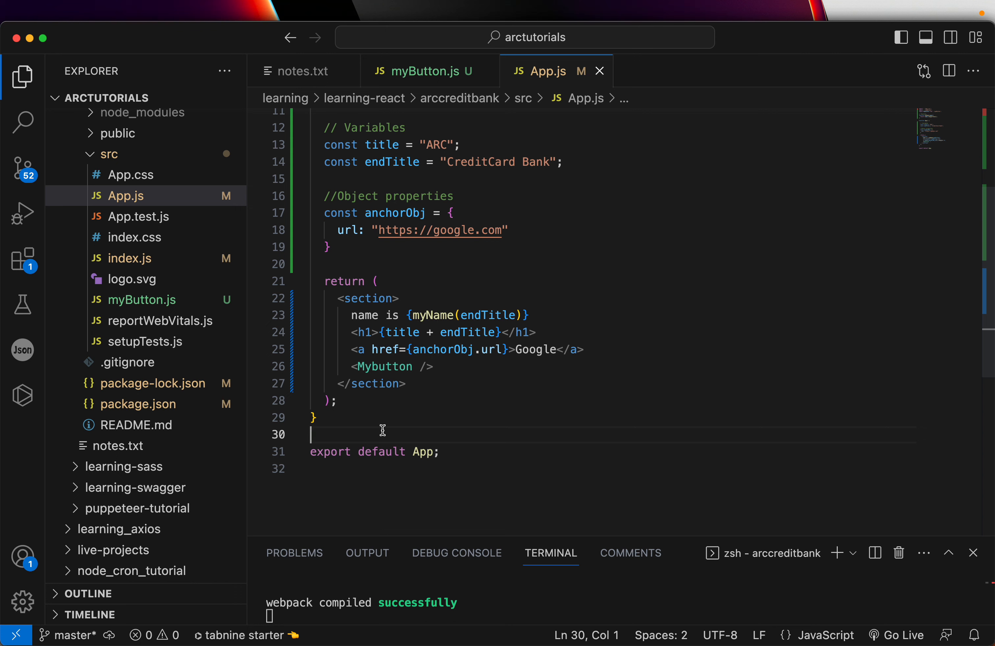
pyautogui.doubleClick(383, 366)
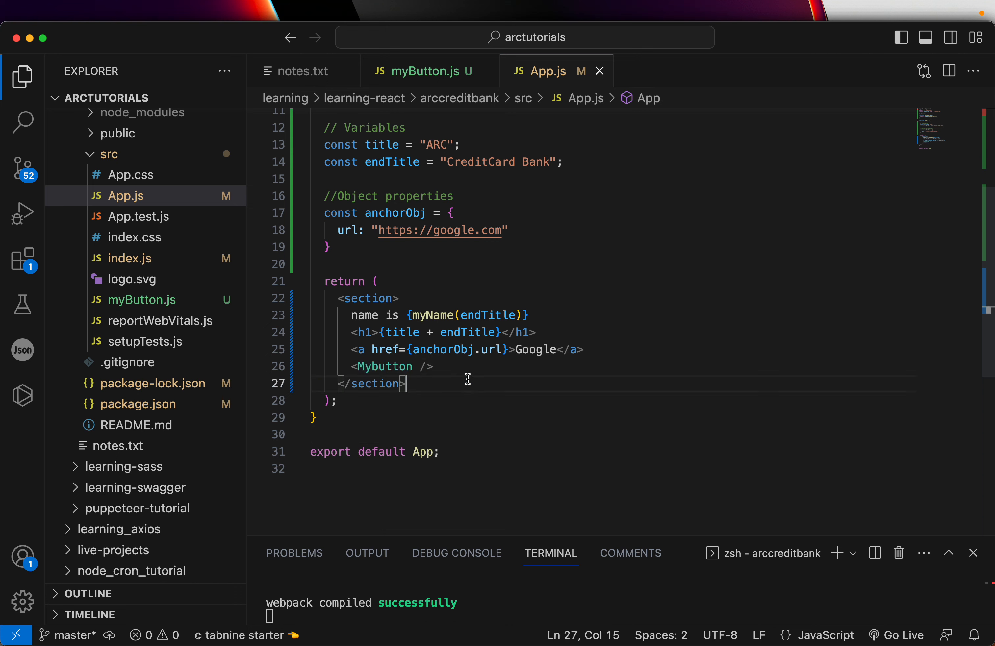
pyautogui.click(373, 434)
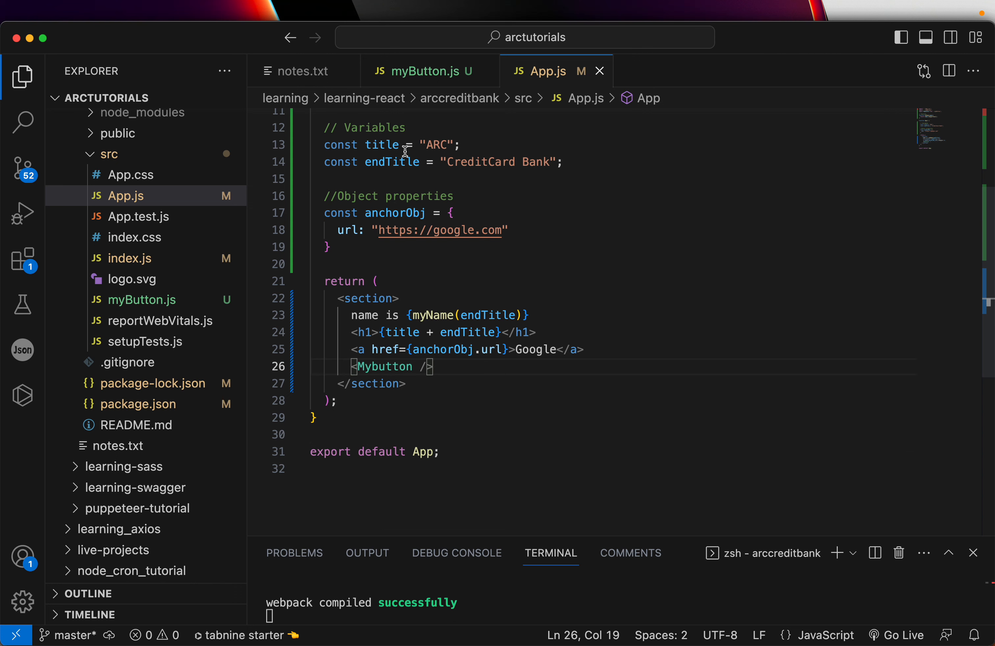
# - Highlight the export keyword in myButton.js, then open notes.txt for component rules
pyautogui.click(424, 71)
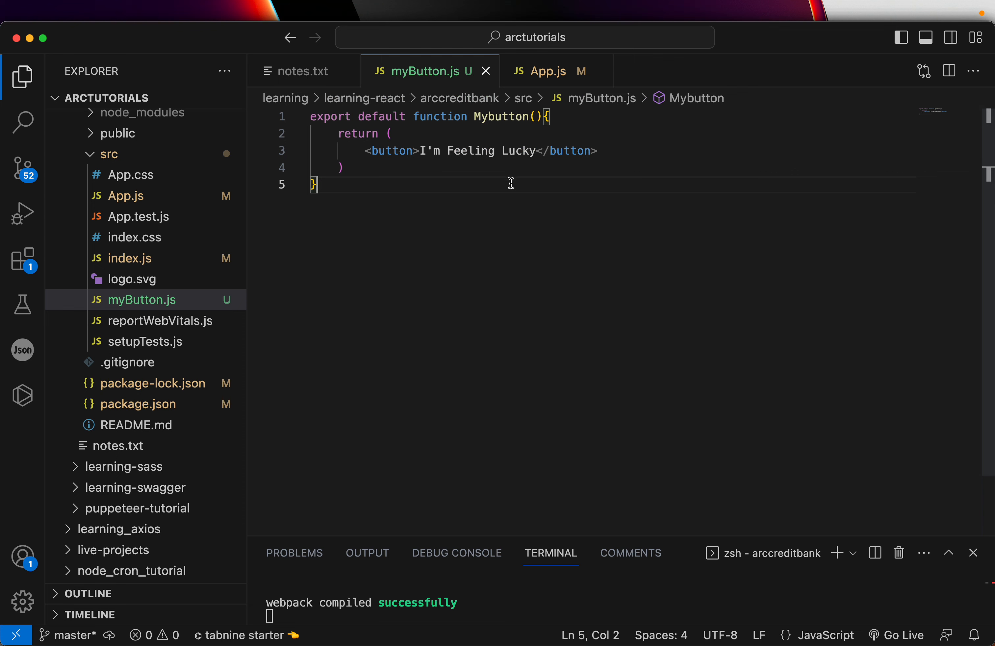
pyautogui.moveTo(339, 119)
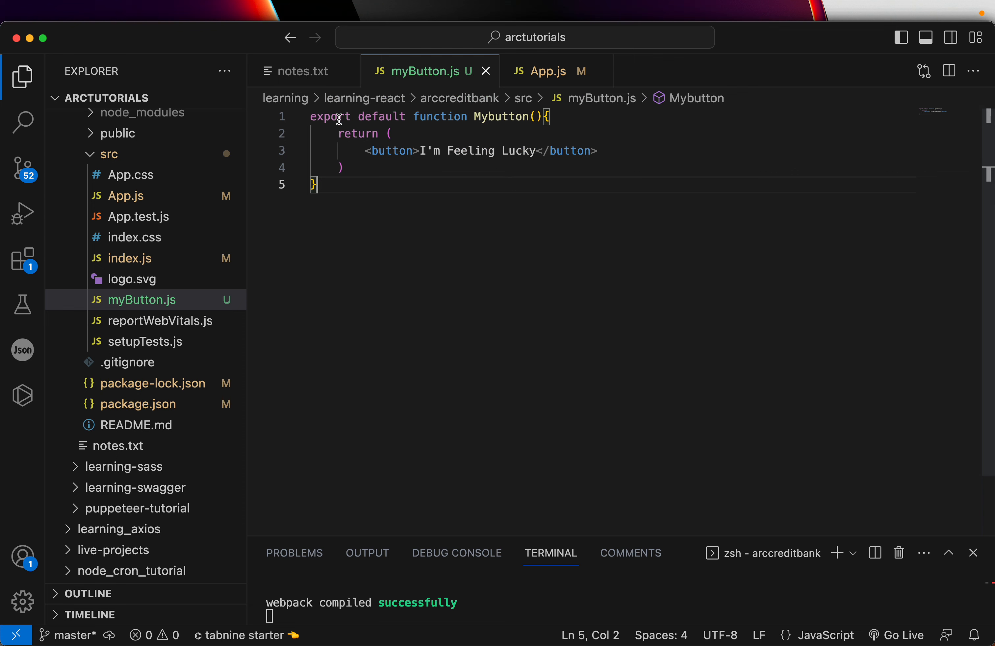
pyautogui.doubleClick(380, 116)
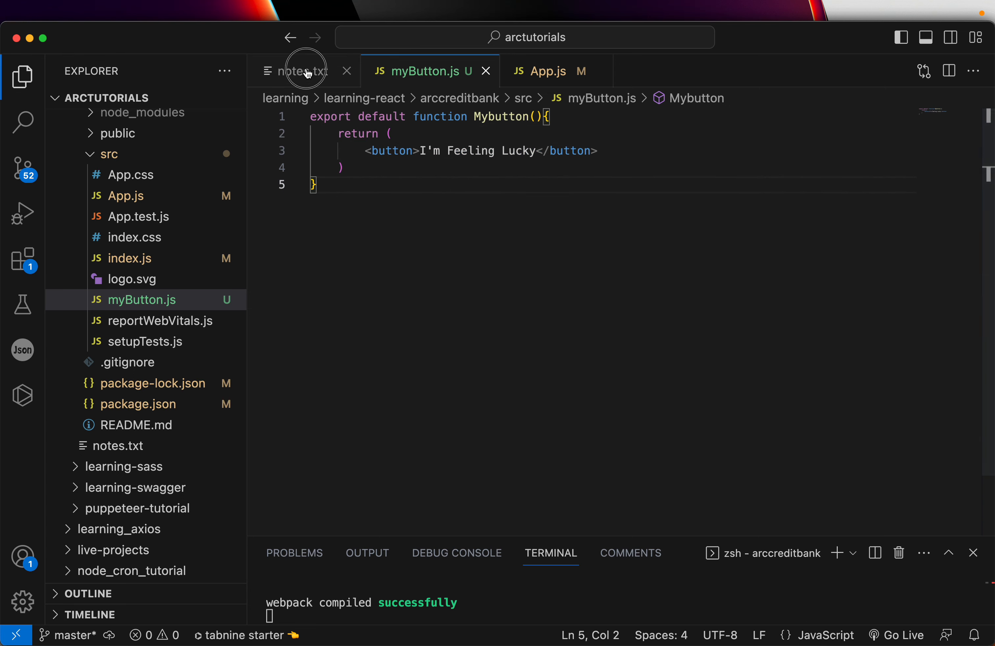
pyautogui.click(304, 70)
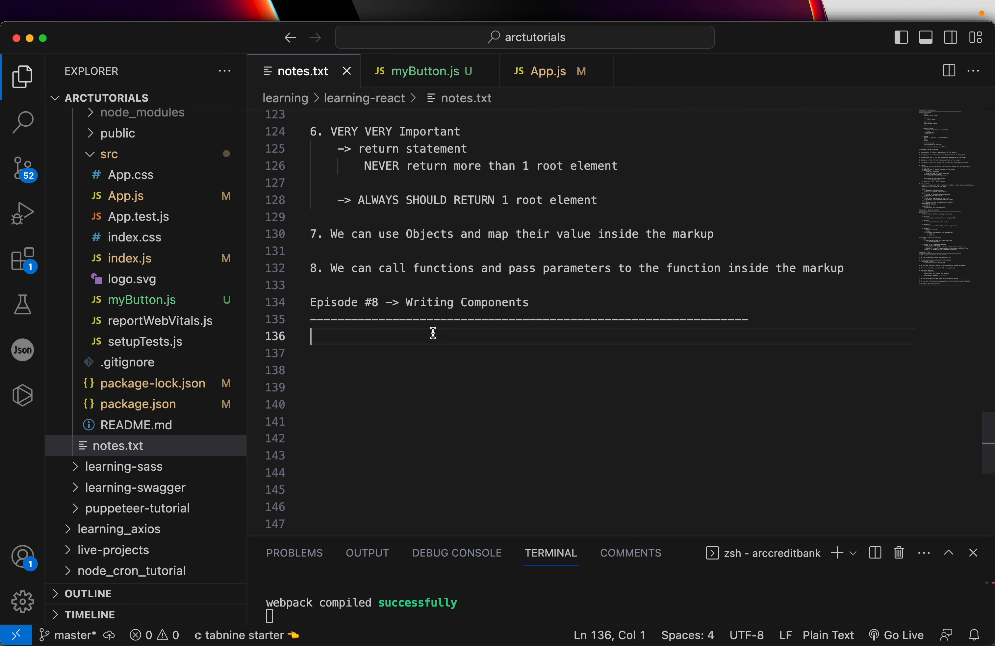
# - Write rule 1: 'export default function functionName(){}' template returning MARKUP
pyautogui.write('1. export default')
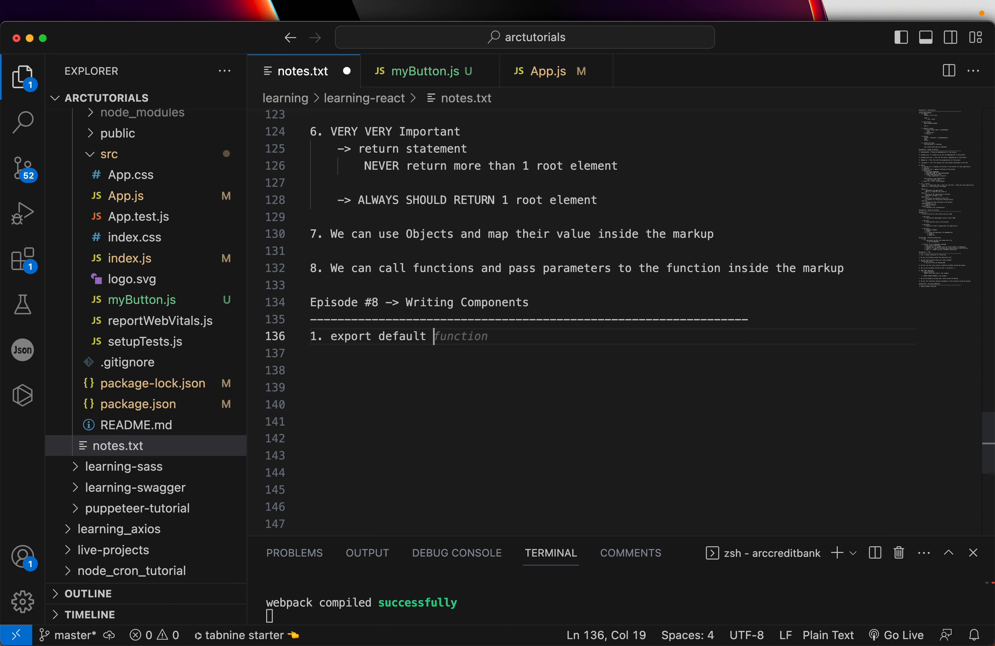
pyautogui.write('function')
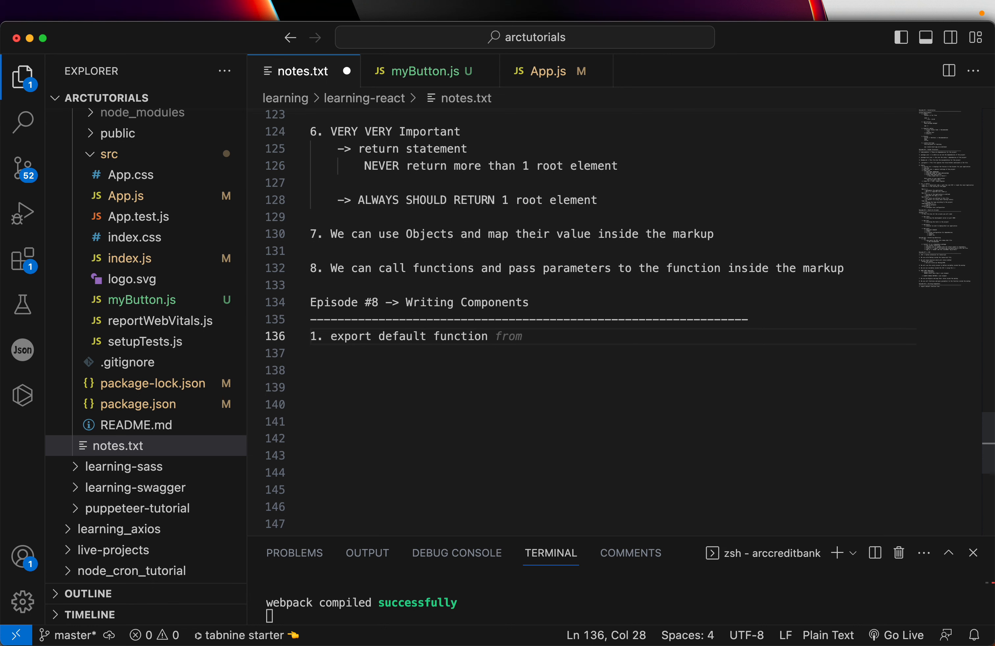
pyautogui.write('functionName')
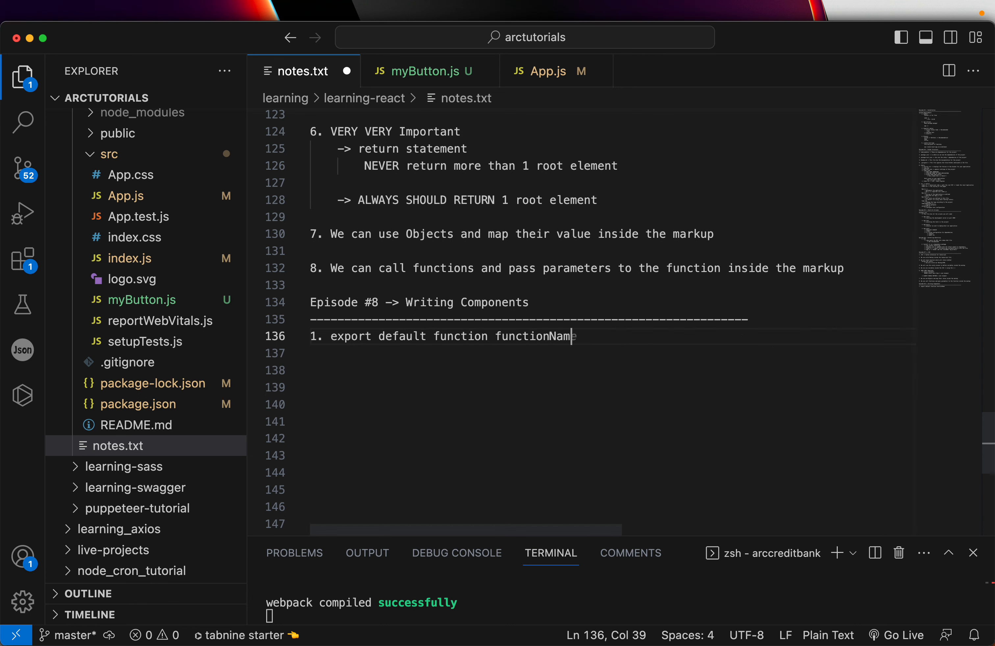
pyautogui.write('(){}')
pyautogui.click(614, 369)
pyautogui.write('r')
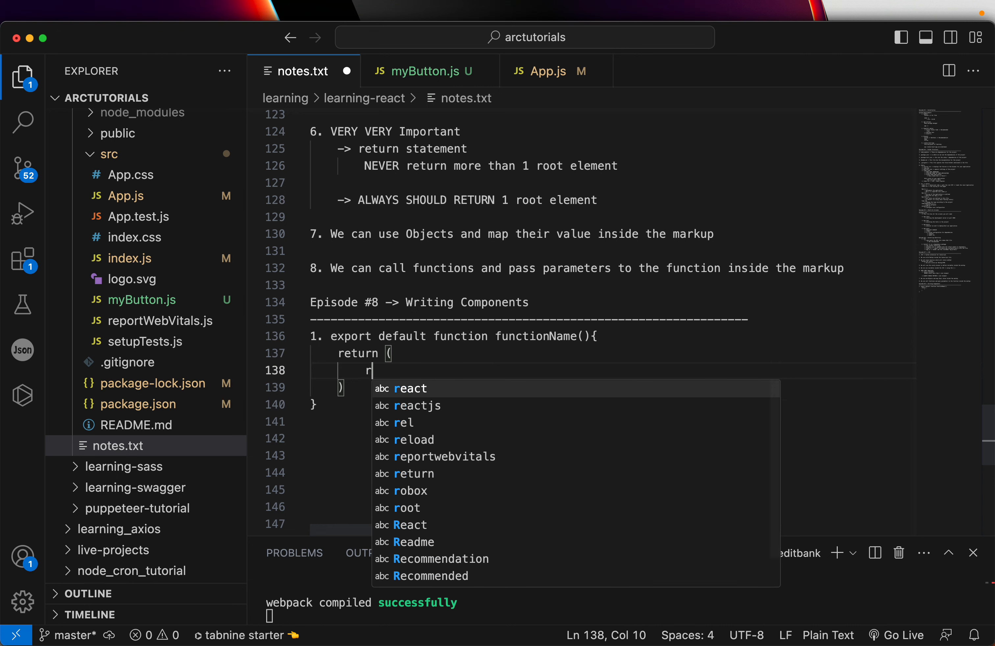
pyautogui.write('MARKUP')
pyautogui.click(583, 438)
pyautogui.write('2.')
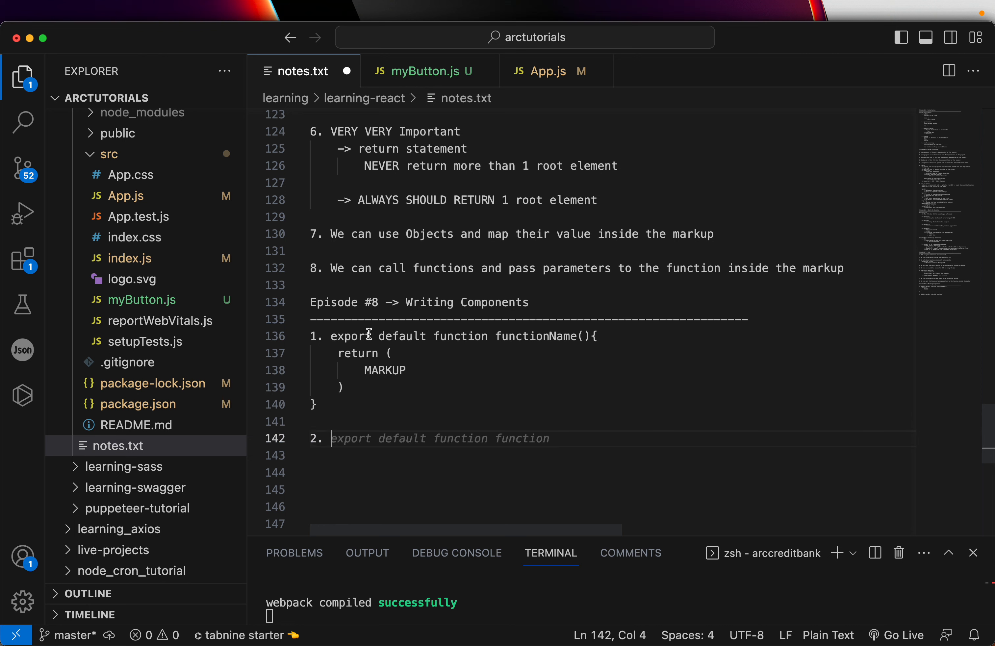
# - Write rule 2: you cannot write a component inside another component
pyautogui.write('You cannot a write')
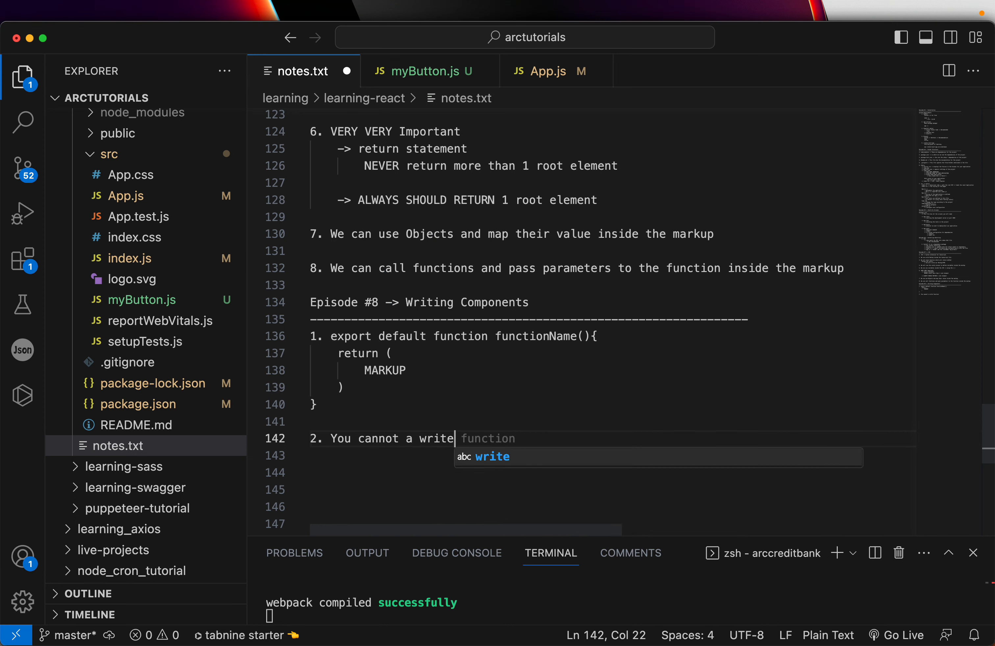
pyautogui.write('a component inside another c')
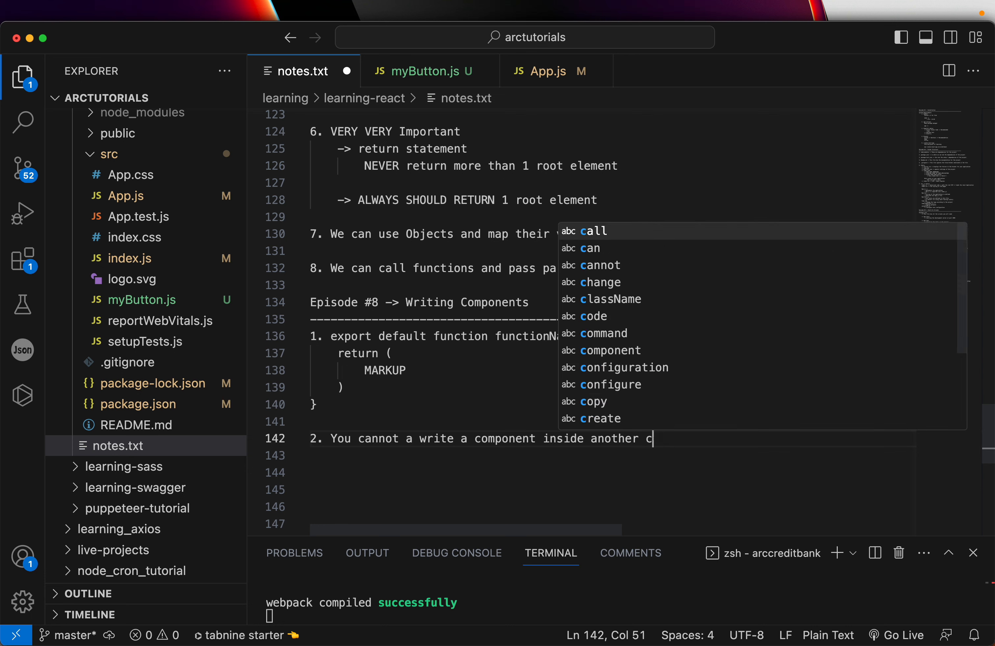
pyautogui.write('omponent')
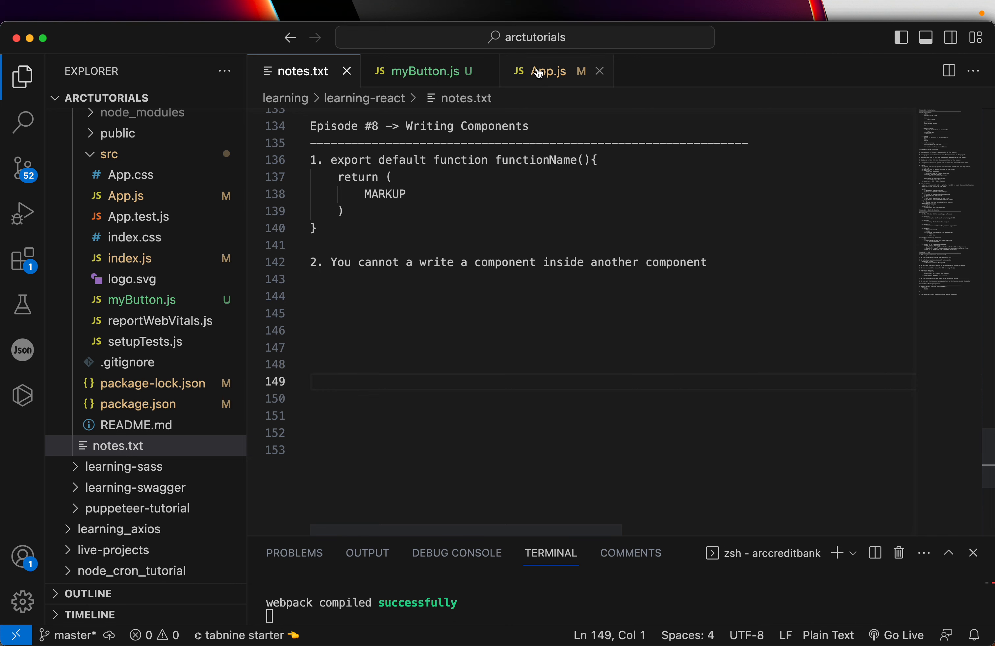
# - Declare an empty someFunction in myButton.js and start rule '3. You can' in notes.txt
pyautogui.click(425, 71)
pyautogui.write('function')
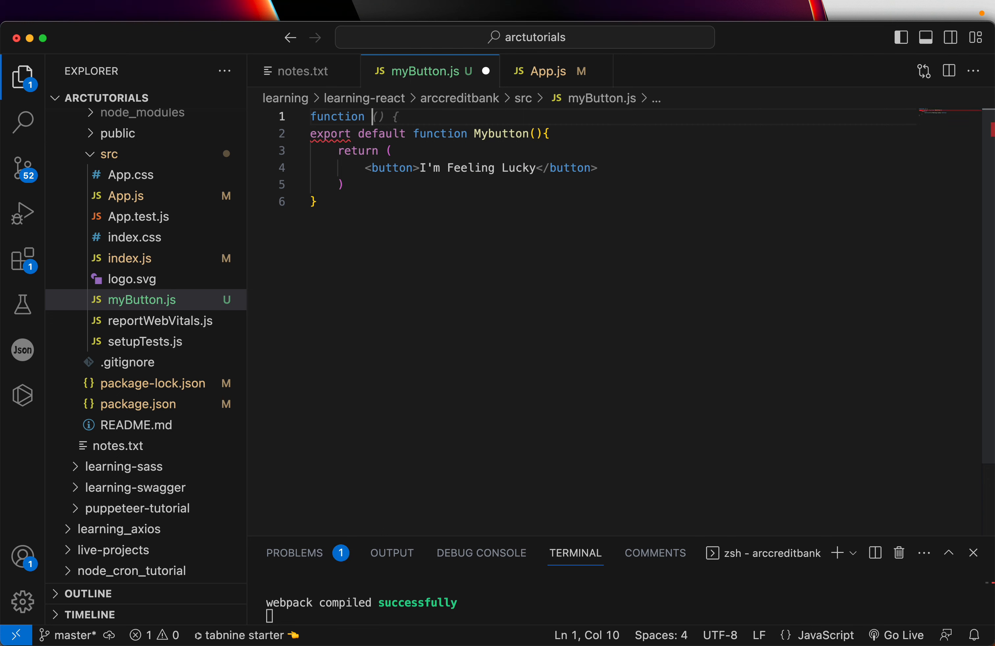
pyautogui.write('someFunction(){')
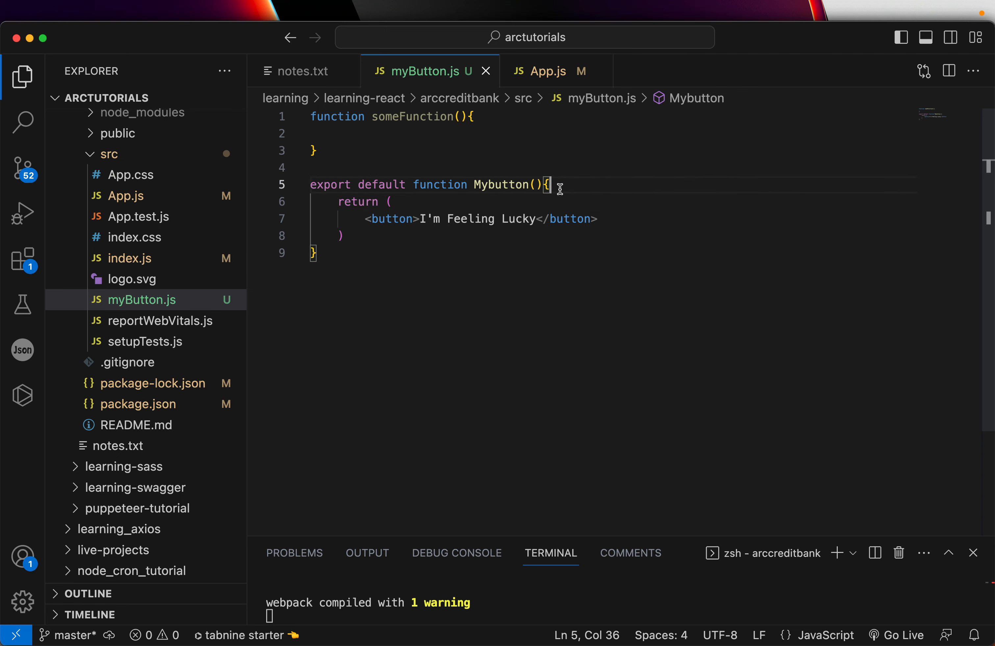
pyautogui.click(303, 70)
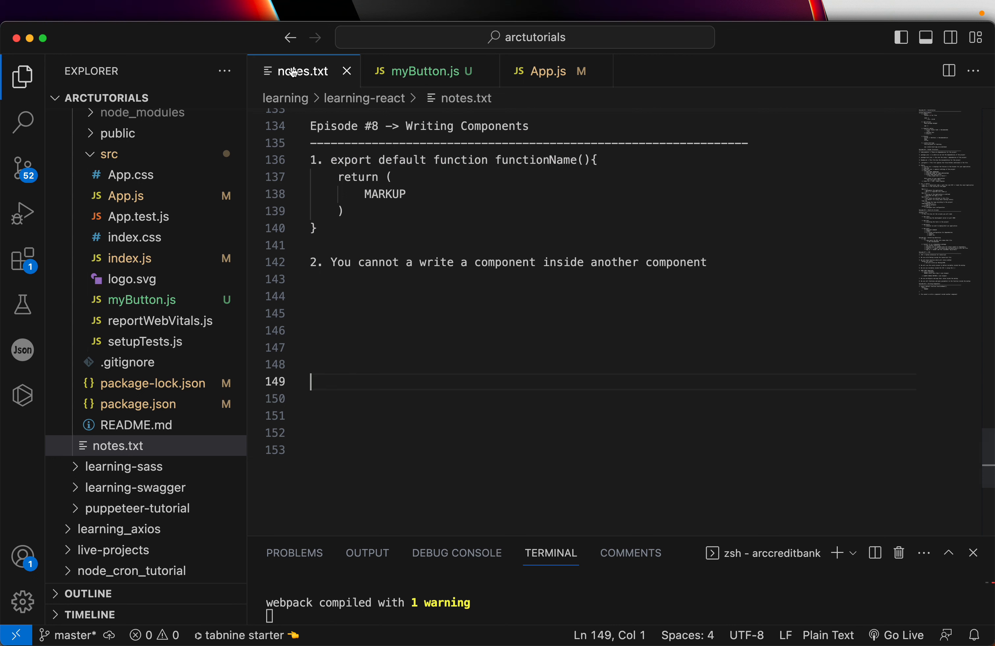
pyautogui.write('3. You can')
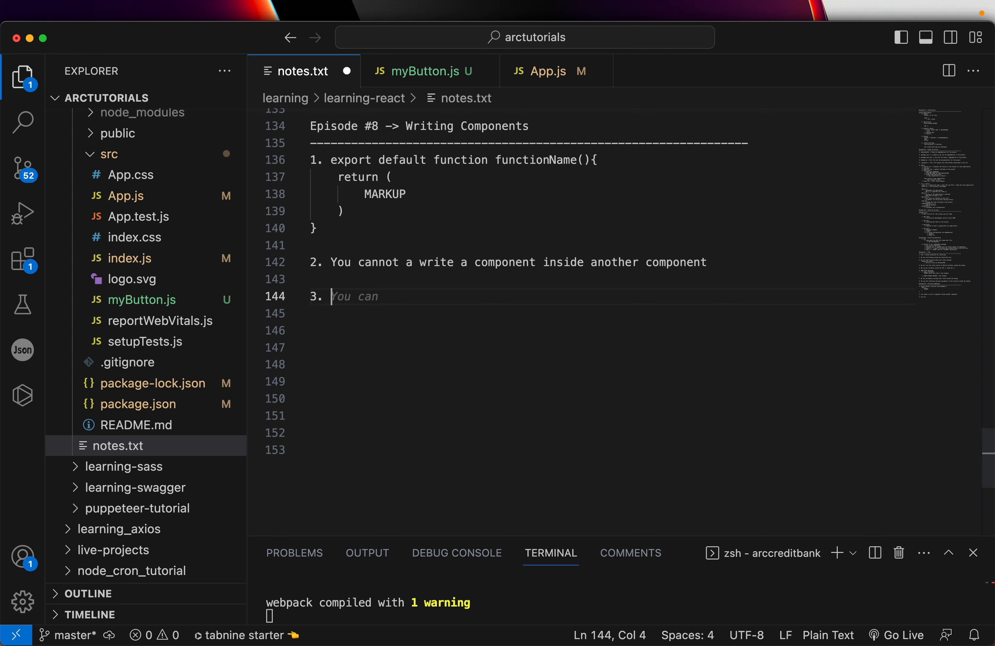
pyautogui.click(425, 70)
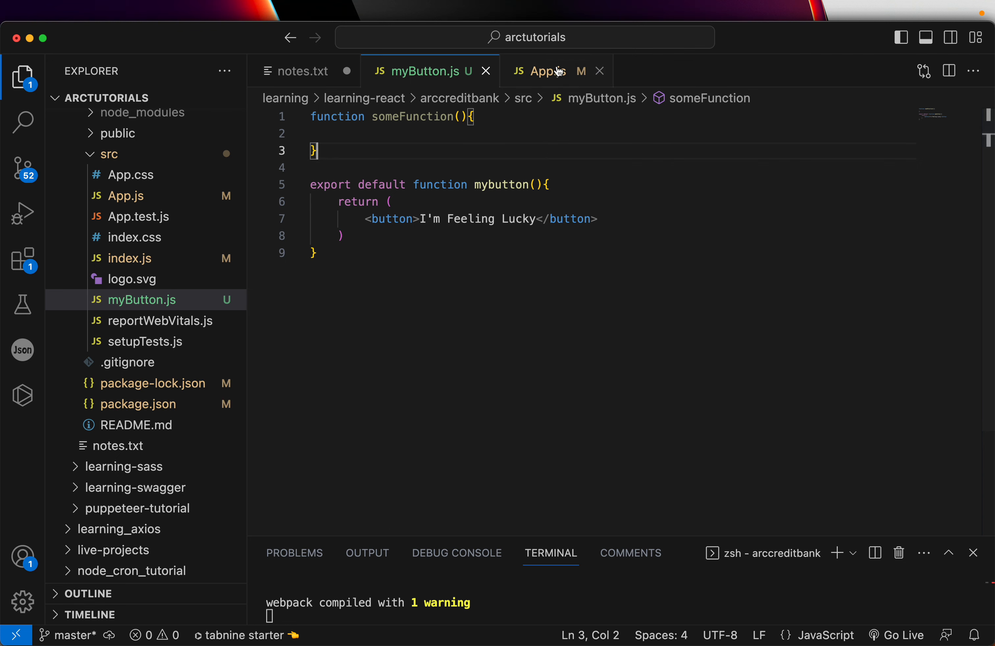
# - Review App.js and myButton.js against the warnings flagging mybutton and someFunction as unused
pyautogui.click(542, 71)
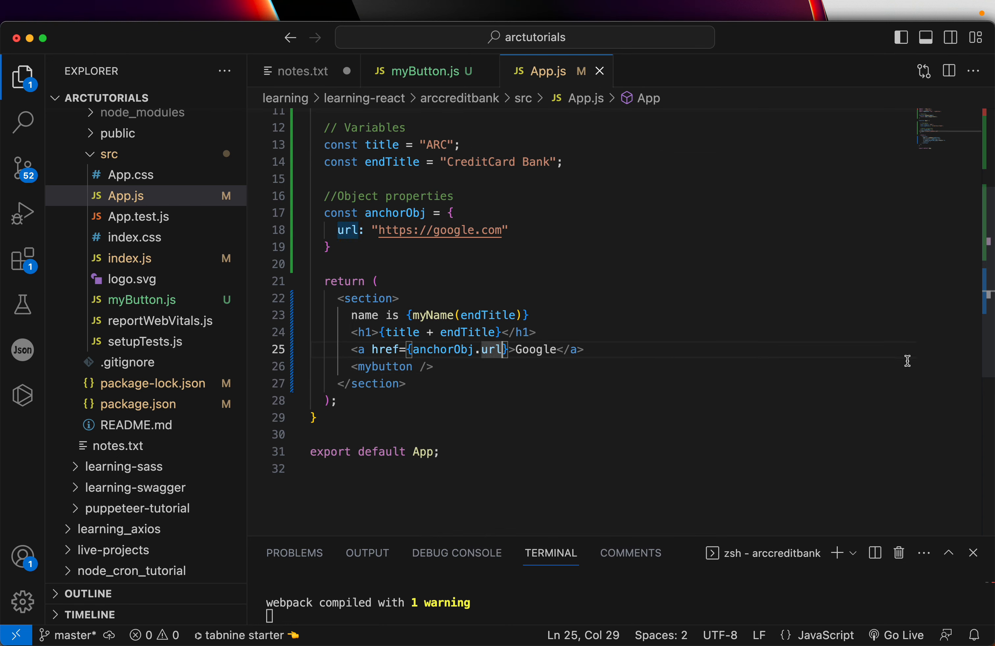
pyautogui.moveTo(678, 536)
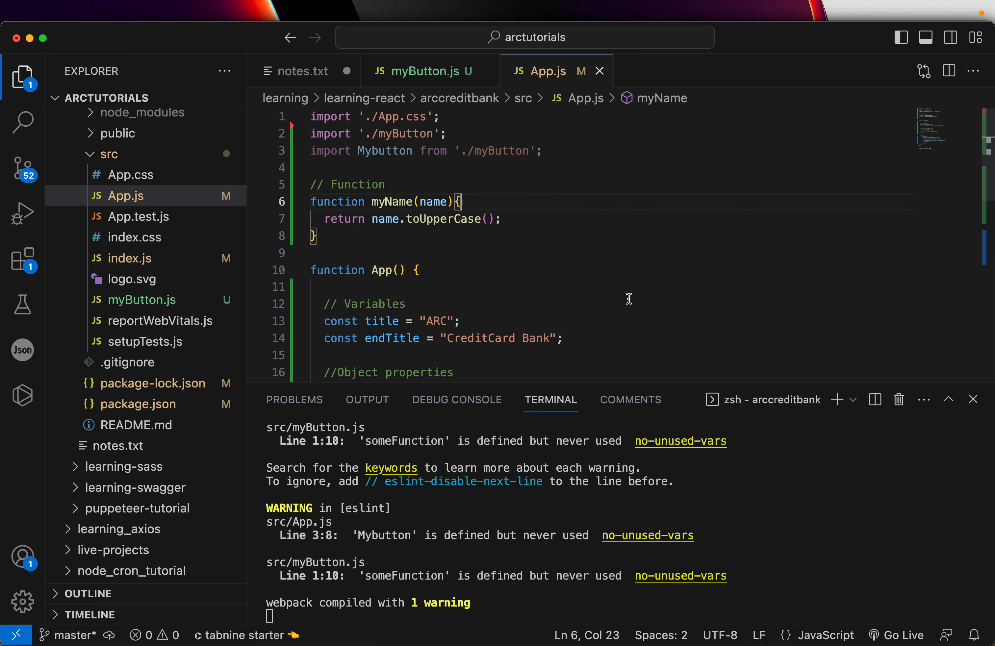
pyautogui.click(427, 71)
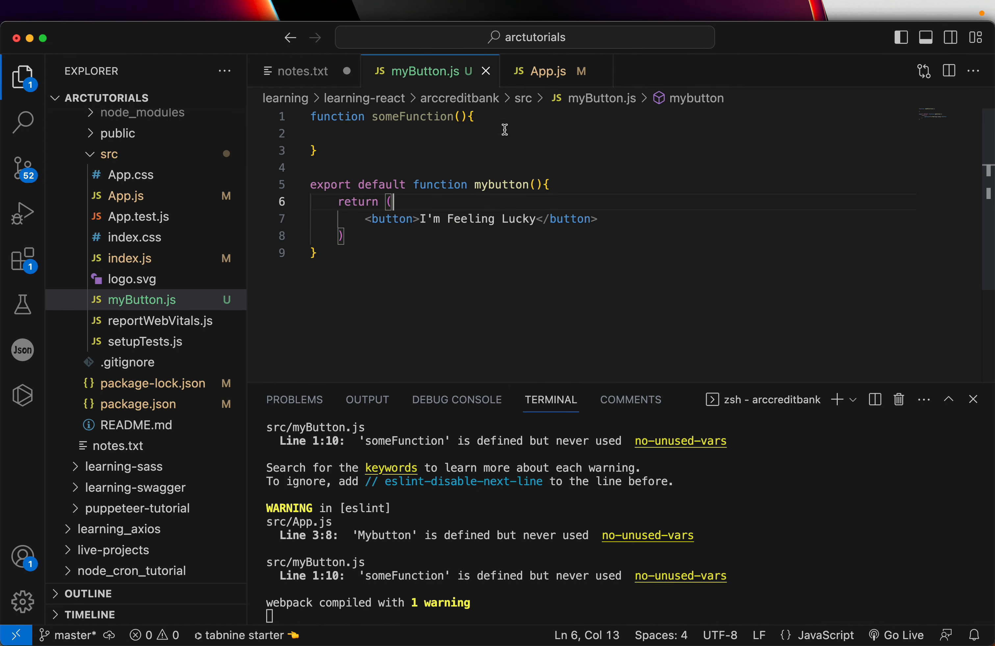
pyautogui.click(547, 71)
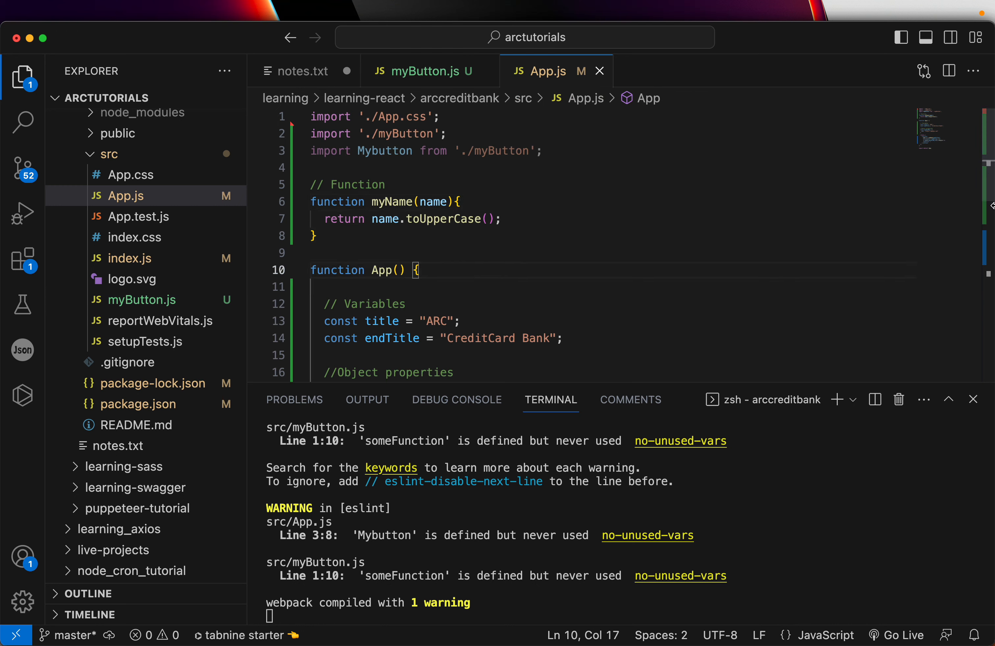
pyautogui.doubleClick(377, 151)
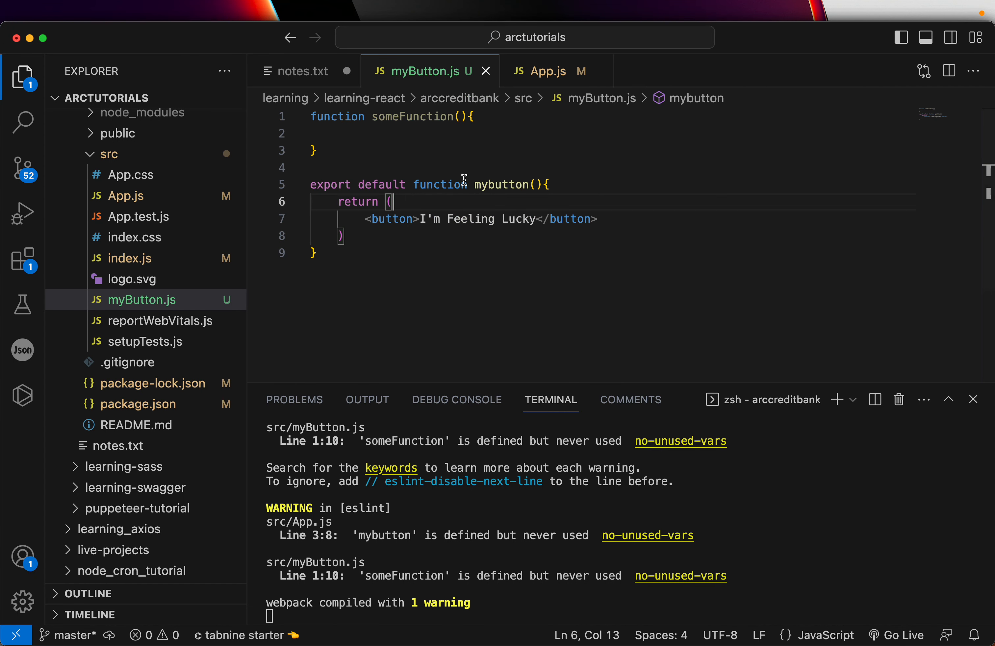
# - Rename mybutton to Mybutton in myButton.js and in App.js's import and rendered tag
pyautogui.write('M')
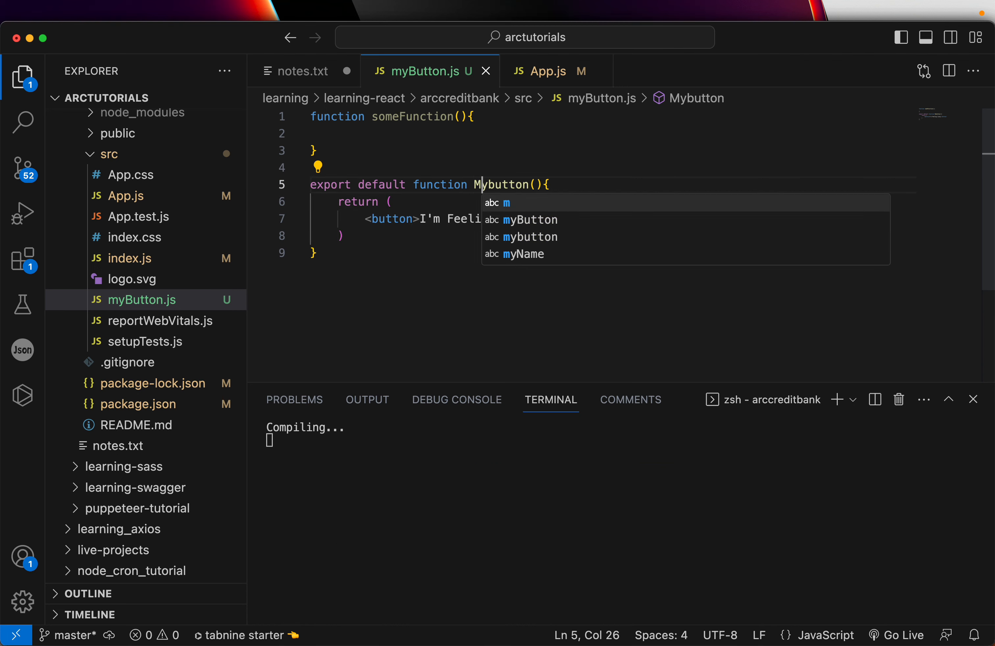
pyautogui.click(552, 70)
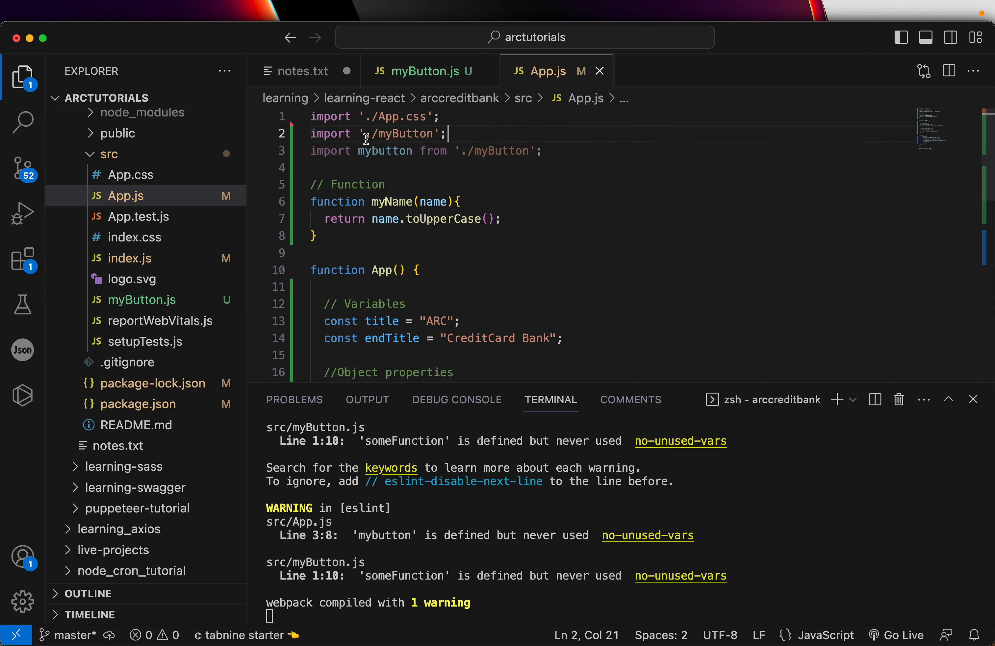
pyautogui.write('Mybutton />')
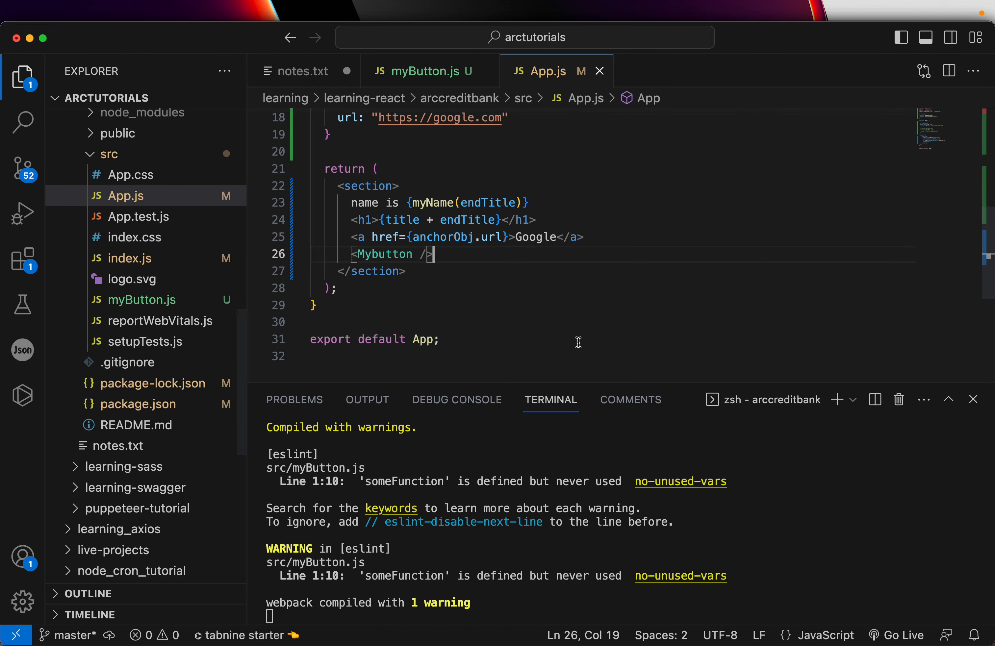
# - Add to notes.txt that the component name's first letter should be uppercase, as a numbered rule
pyautogui.click(303, 71)
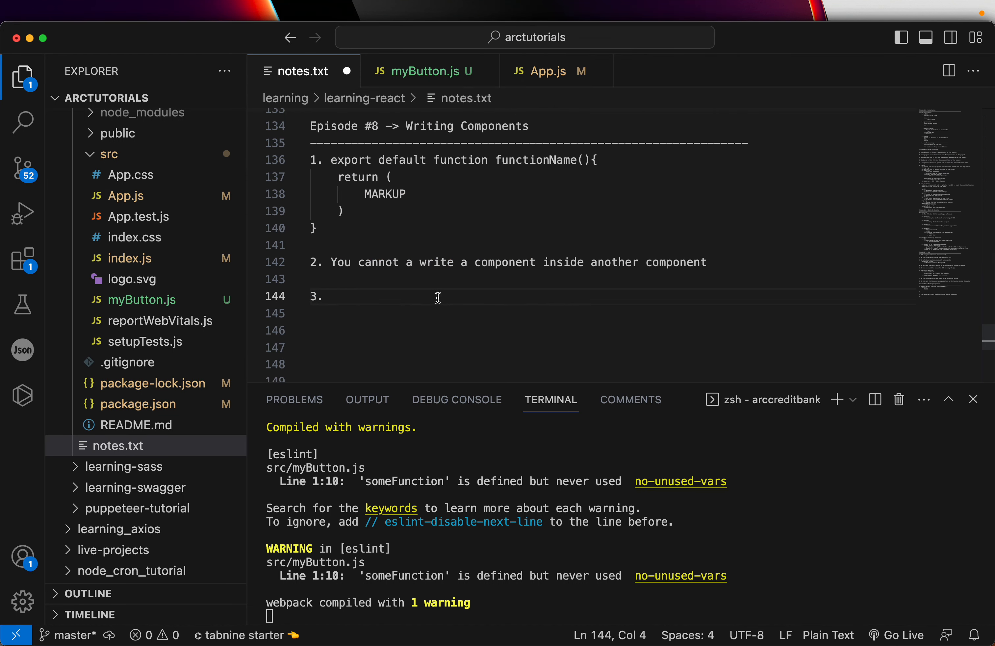
pyautogui.write('The first component')
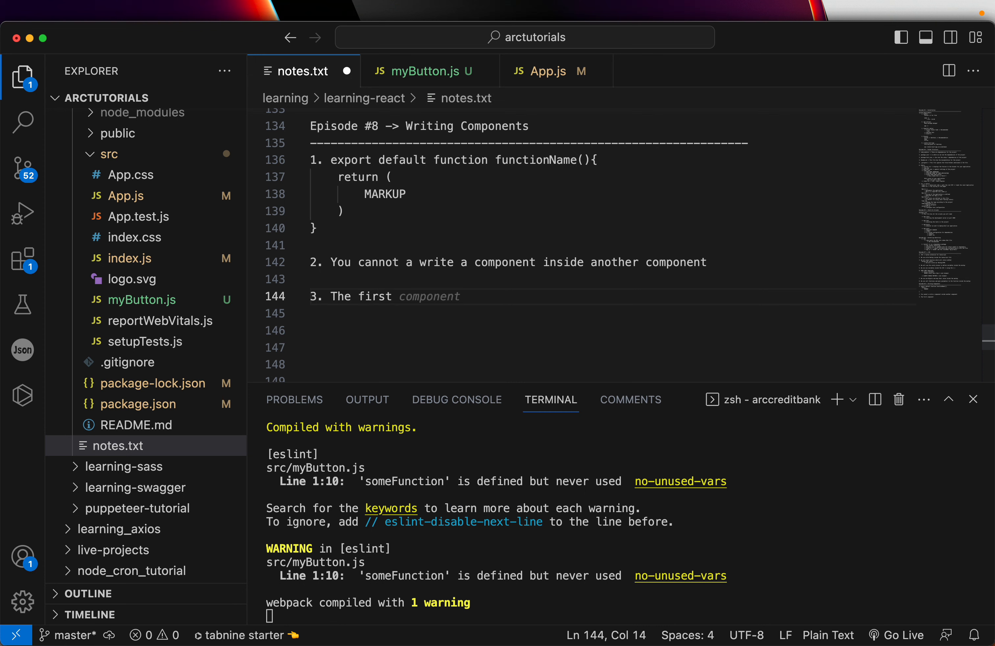
pyautogui.write('alpa')
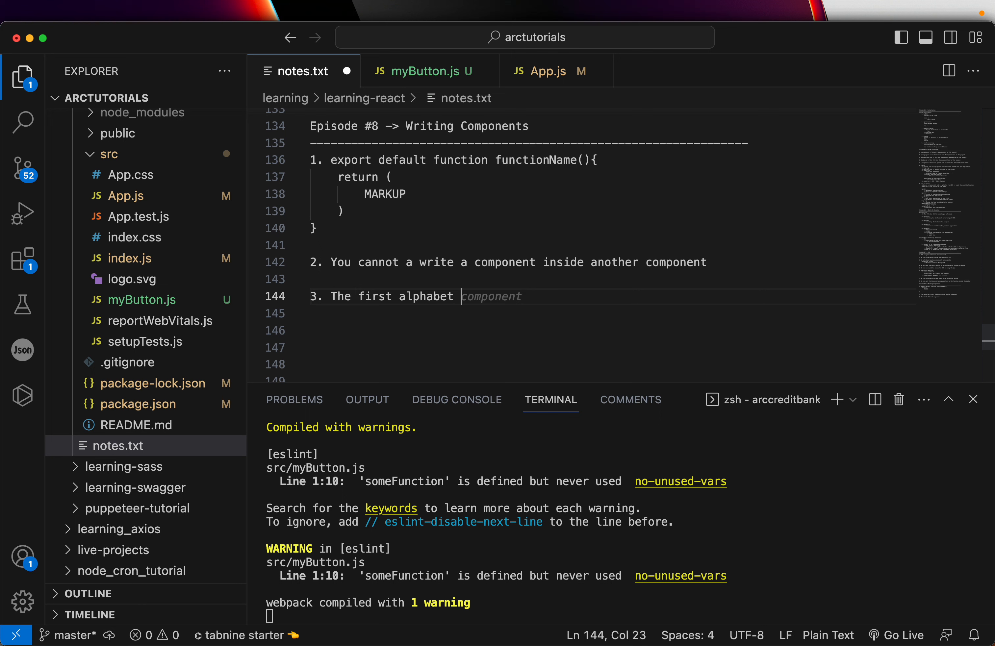
pyautogui.write('should be upps')
pyautogui.click(601, 331)
pyautogui.write('4.')
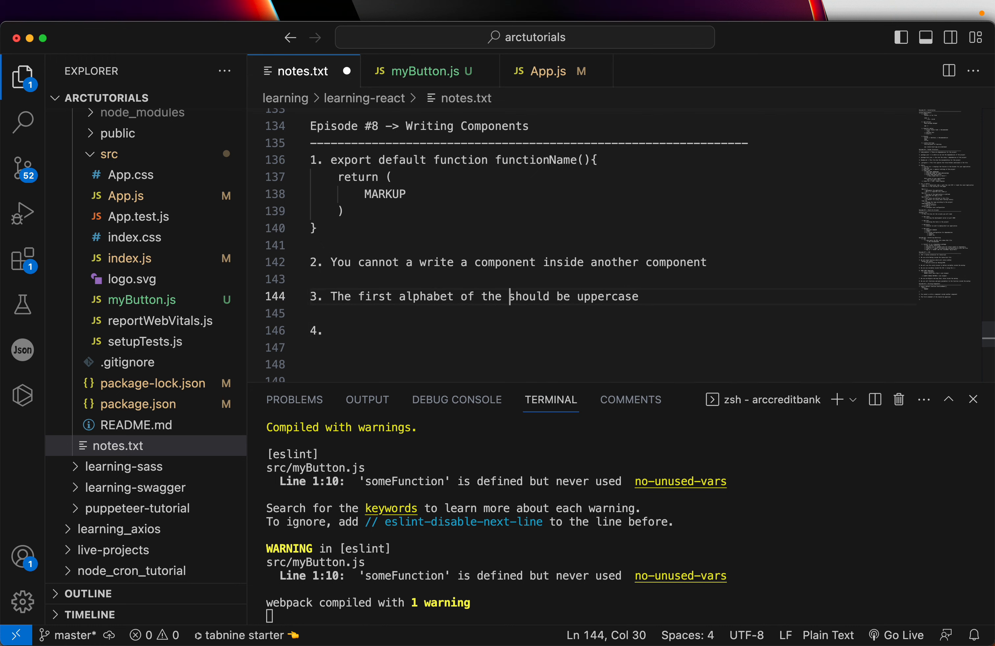
pyautogui.write('component')
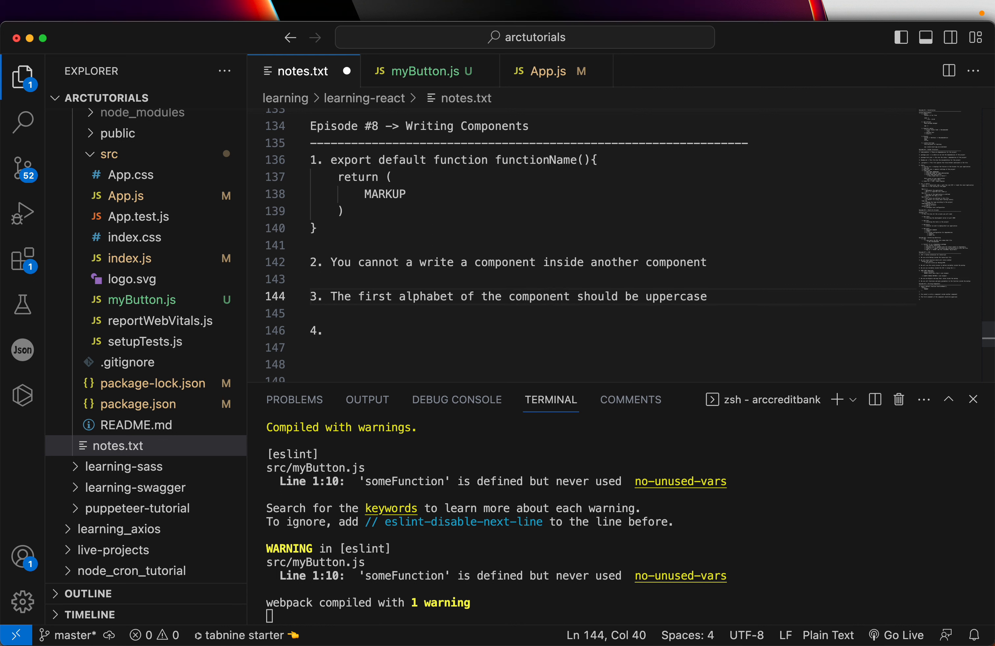
pyautogui.write('function name')
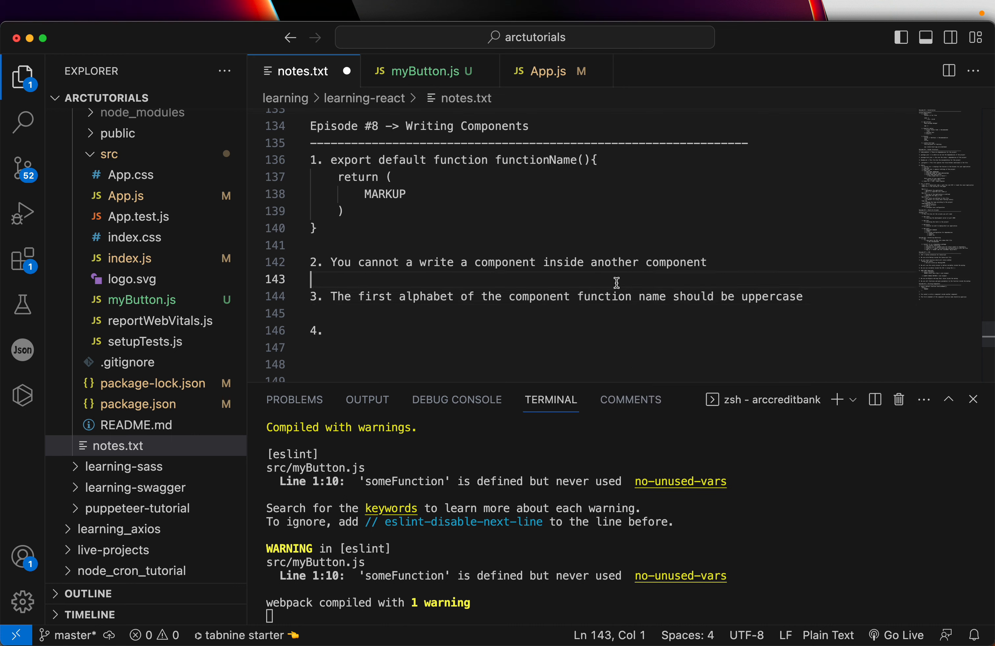
pyautogui.click(421, 70)
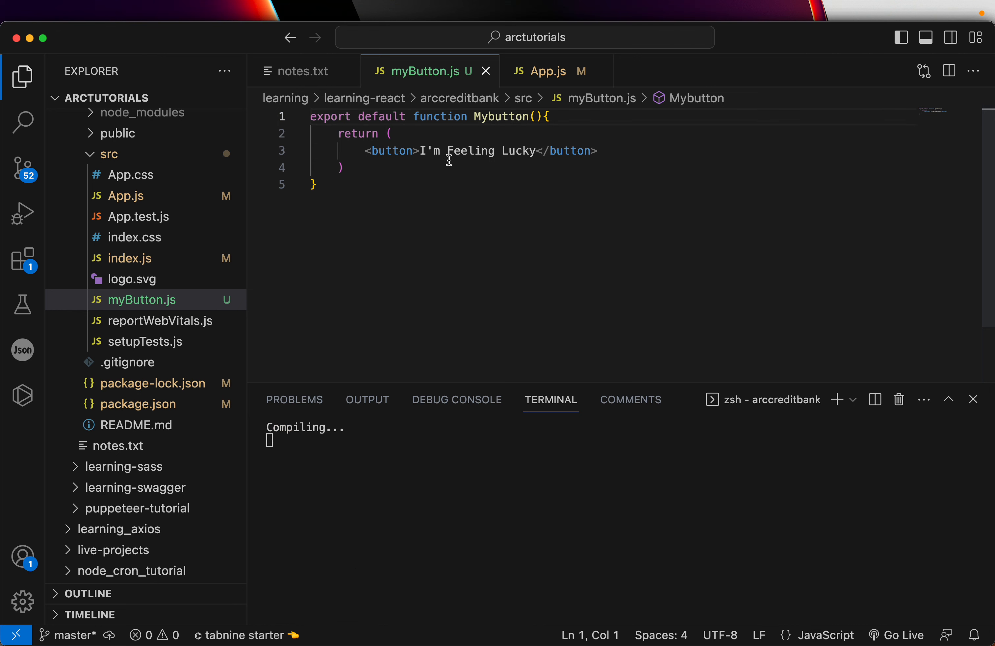
# - Define const title = "Some variables" inside the Mybutton function in myButton.js
pyautogui.click(550, 70)
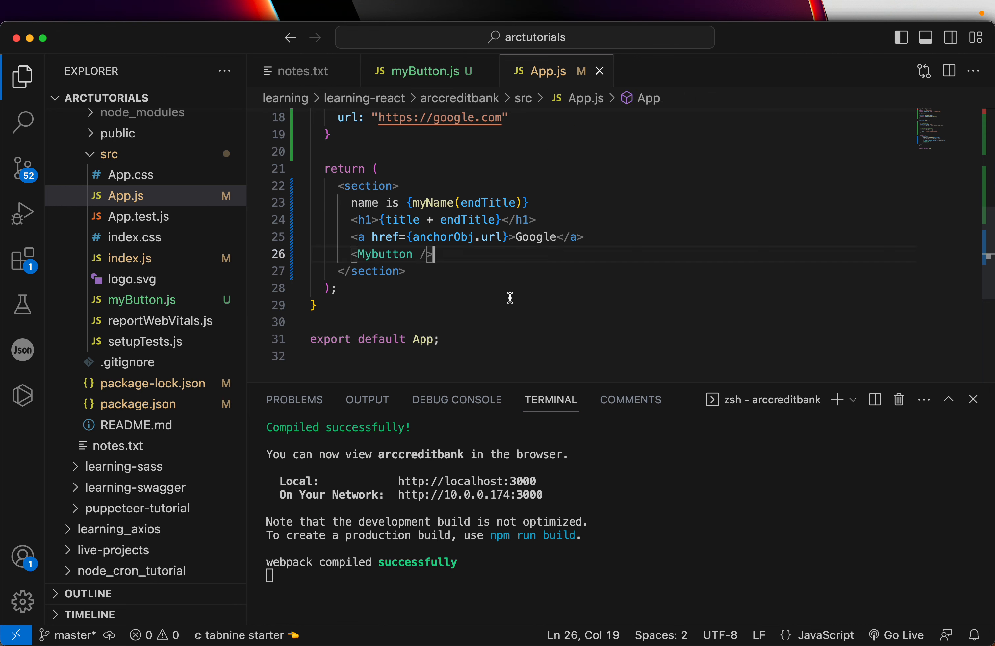
pyautogui.click(425, 71)
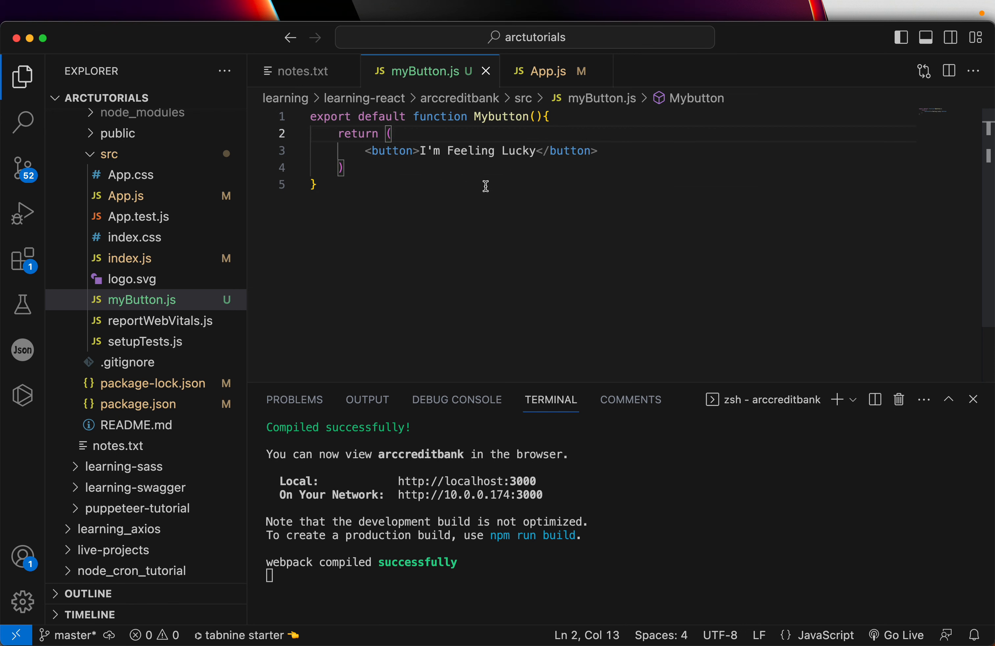
pyautogui.click(315, 185)
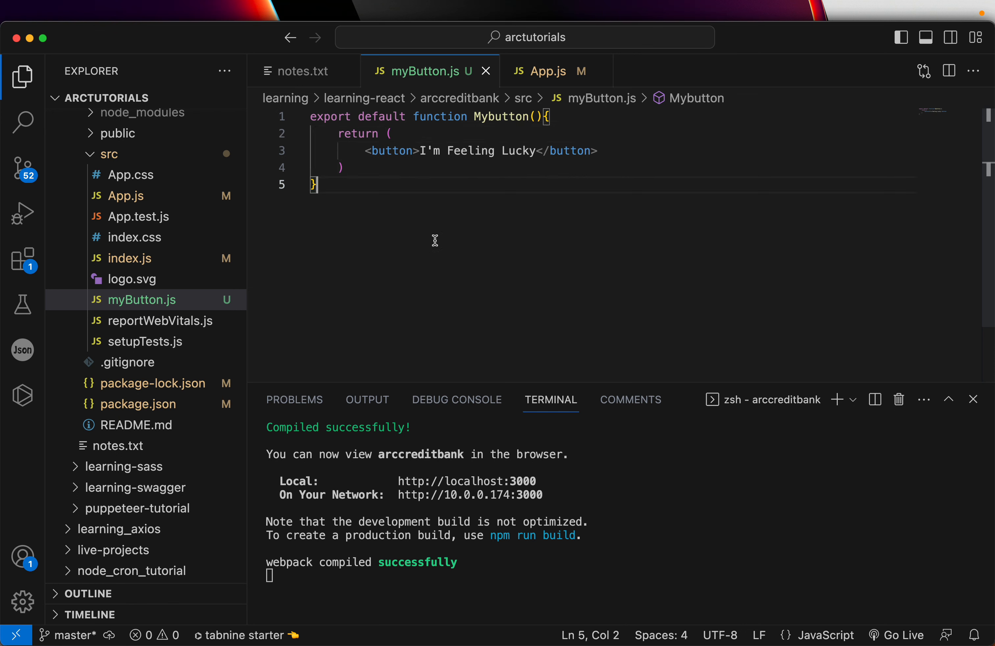
pyautogui.write('const title ="')
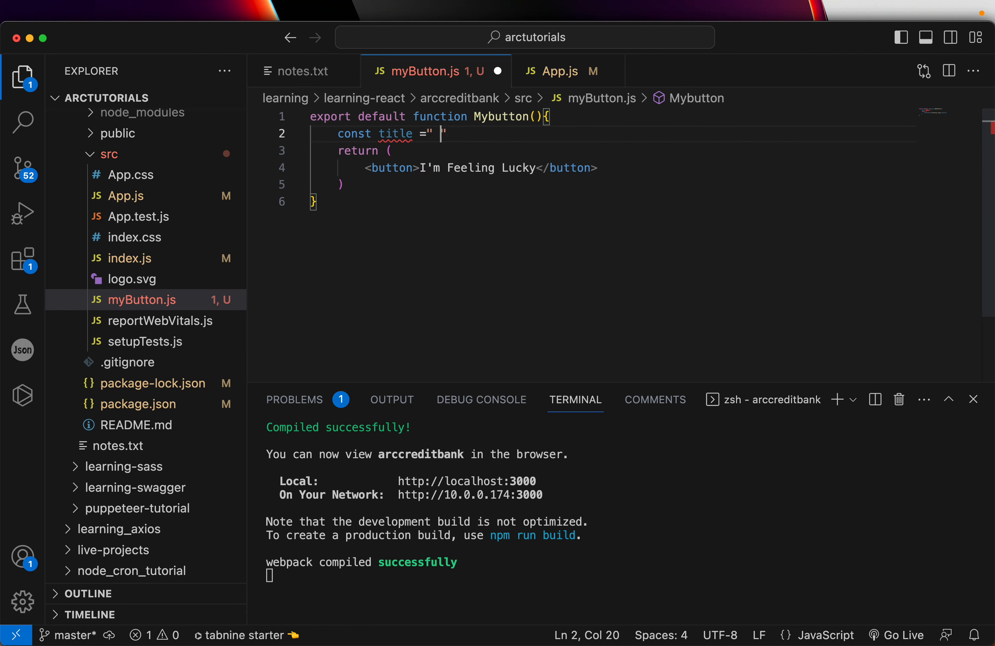
pyautogui.write('Some "')
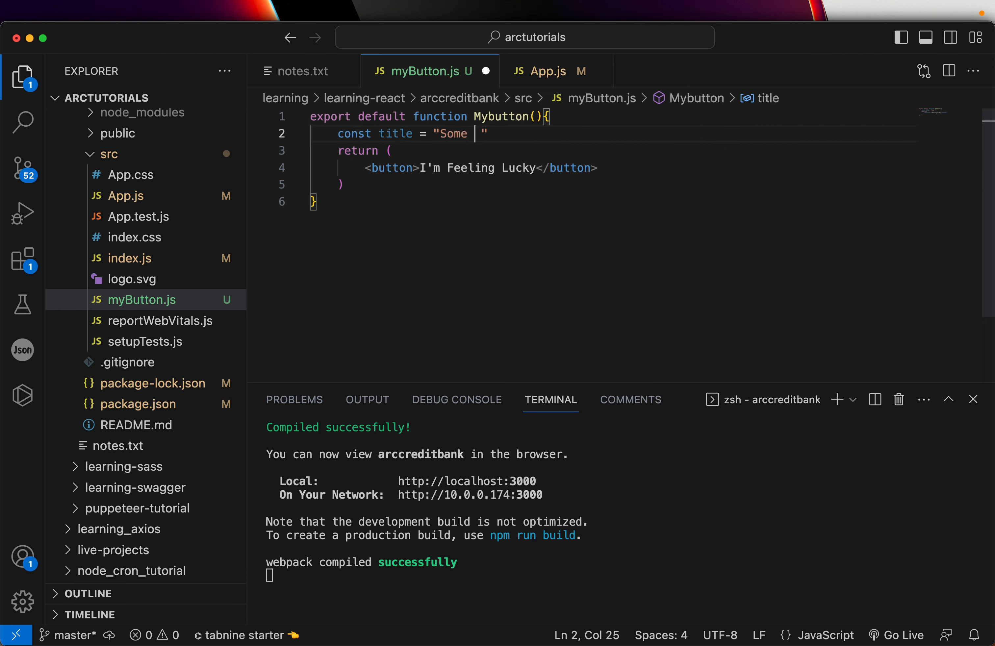
pyautogui.write('variables')
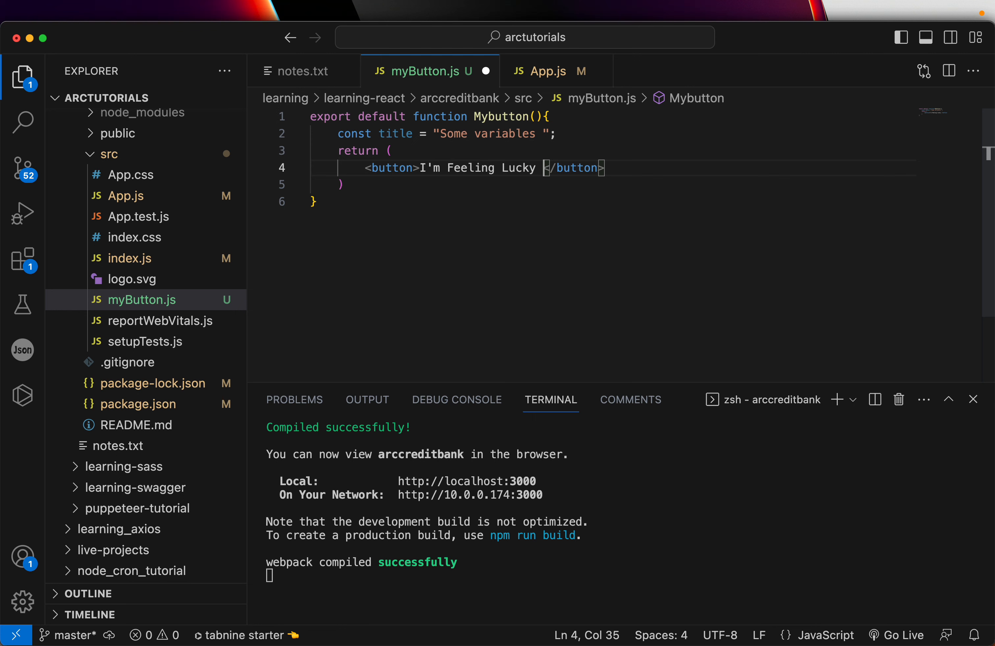
# - Show {title} inside the button and wrap the button in a <div></div>
pyautogui.write('{title')
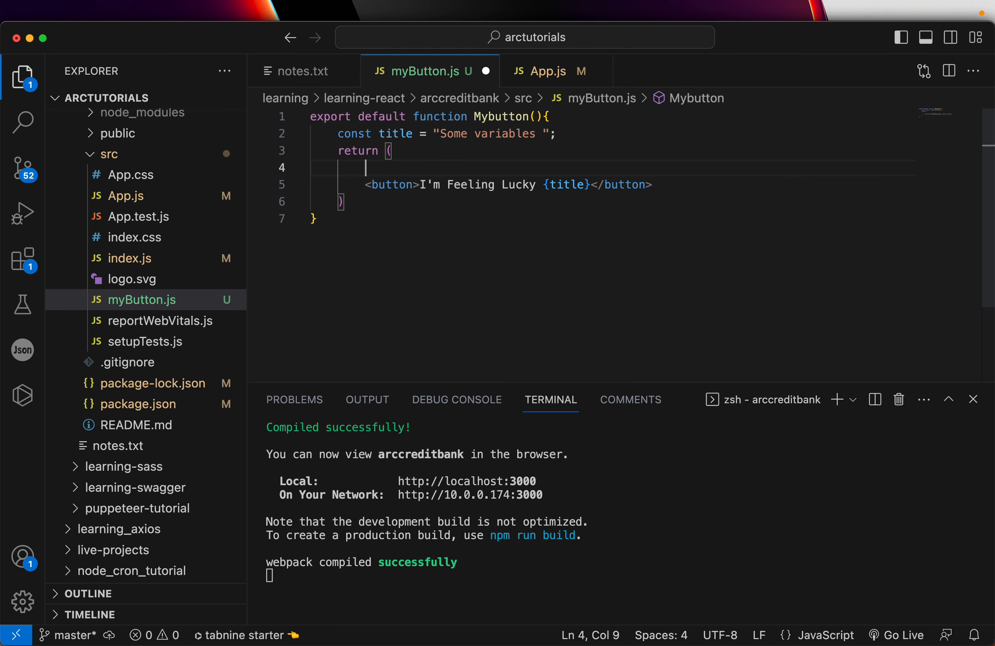
pyautogui.write('<div></div>')
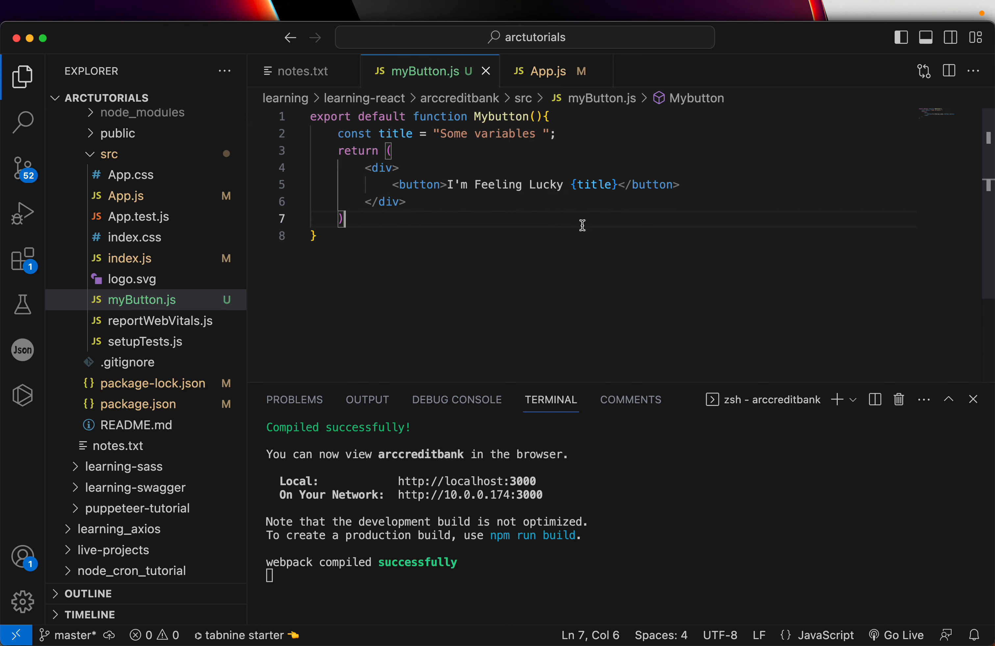
pyautogui.click(303, 71)
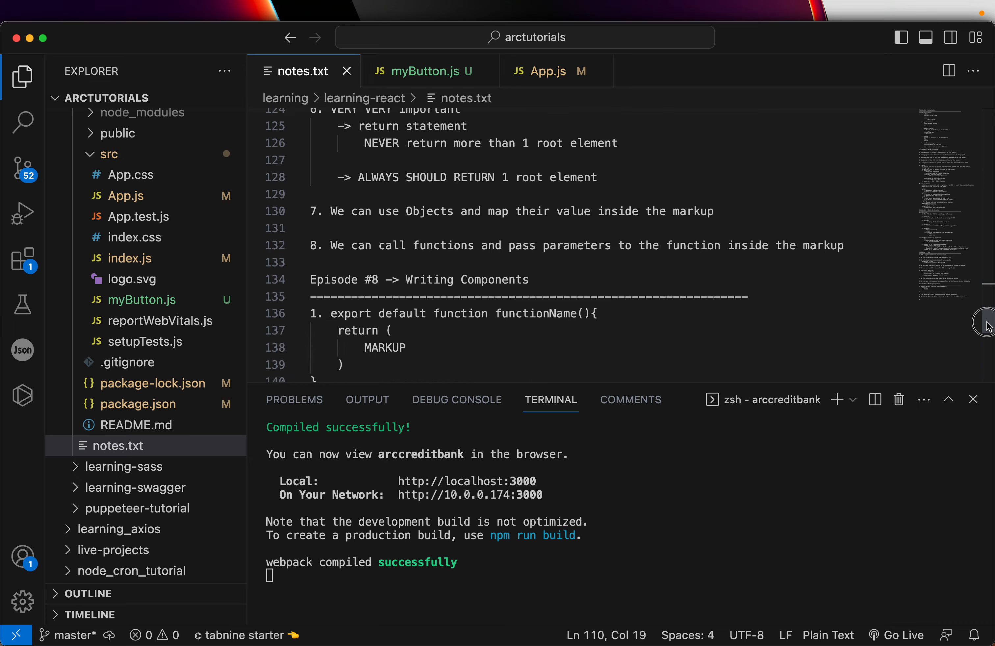
# - Scroll the notes and return to the Mybutton component in myButton.js
pyautogui.scroll(-3)
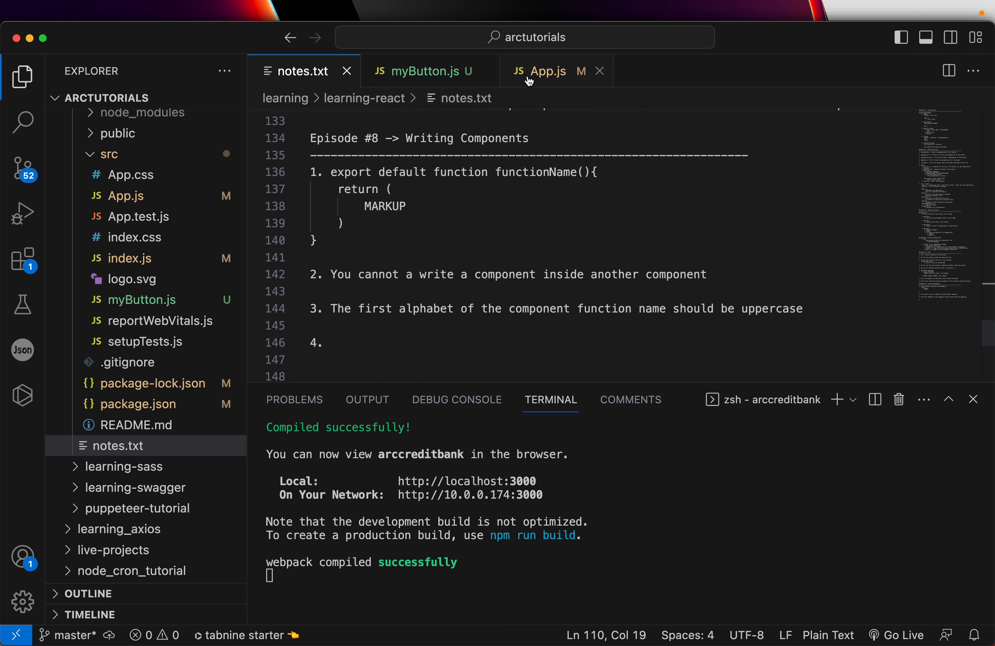
pyautogui.click(422, 70)
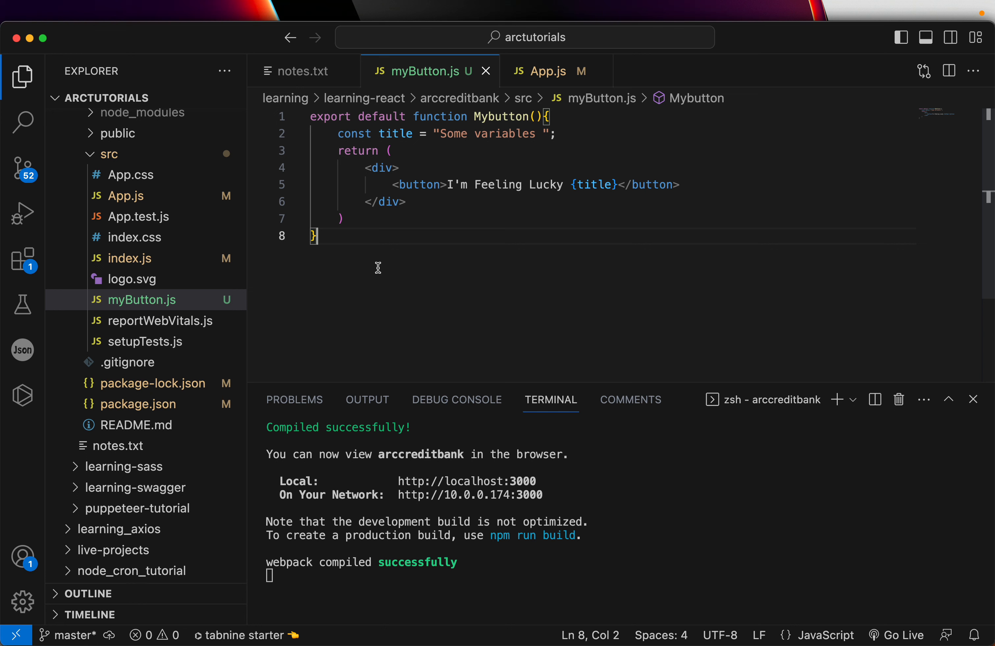
pyautogui.moveTo(413, 279)
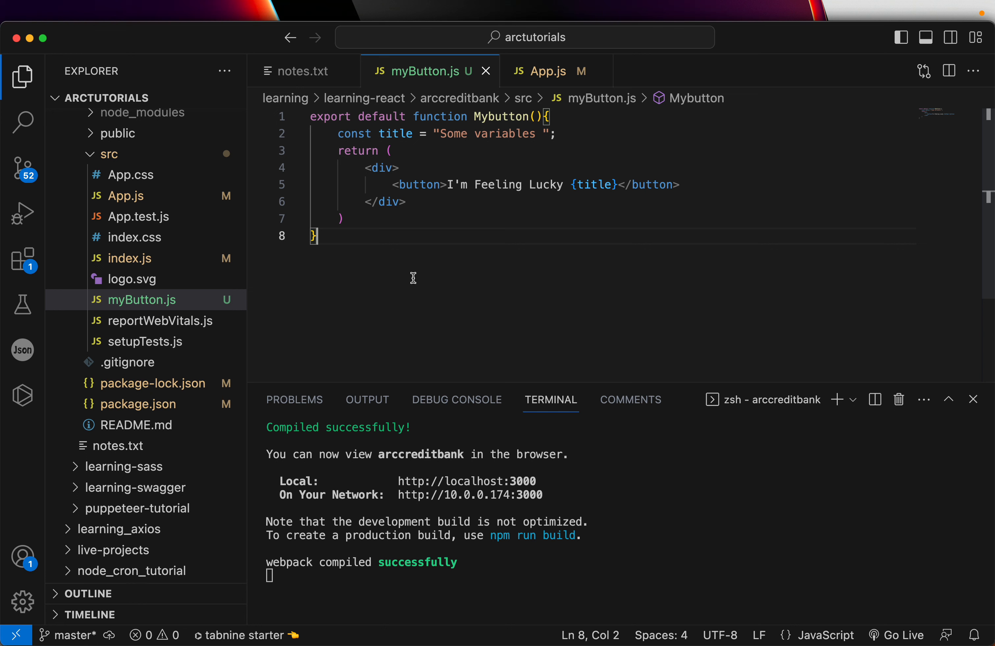
pyautogui.moveTo(337, 134)
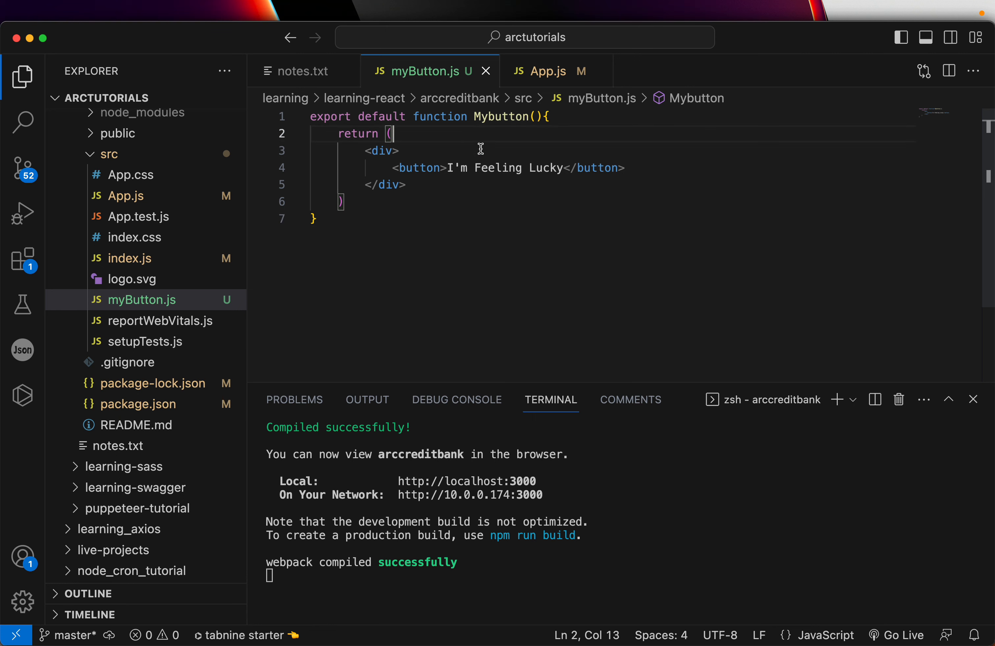
# - Delete the bare import './myButton' from App.js, keeping only the Mybutton import and tag
pyautogui.click(546, 71)
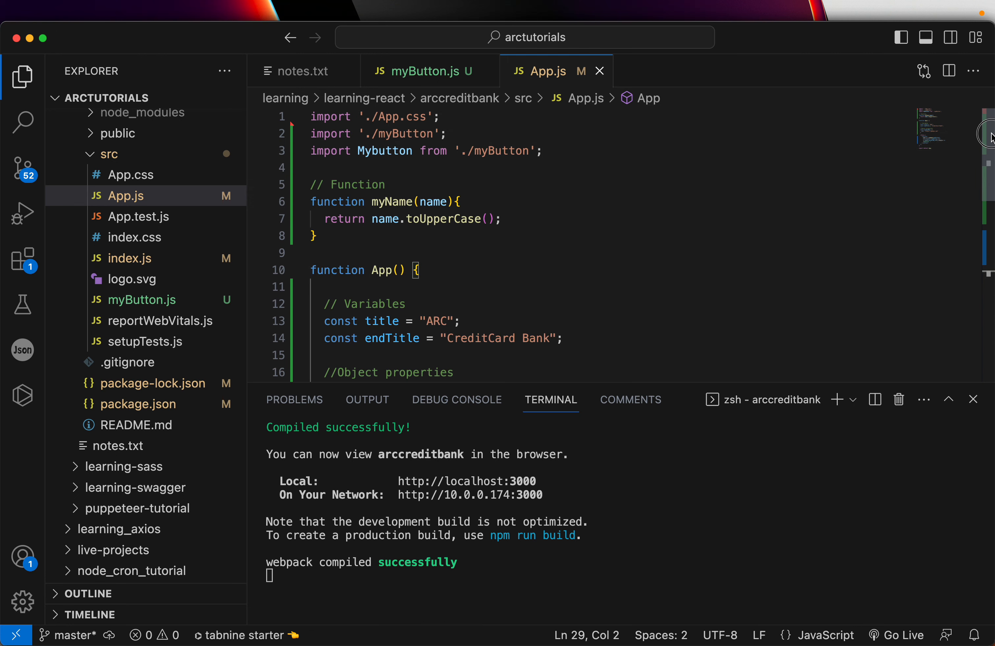
pyautogui.moveTo(452, 134)
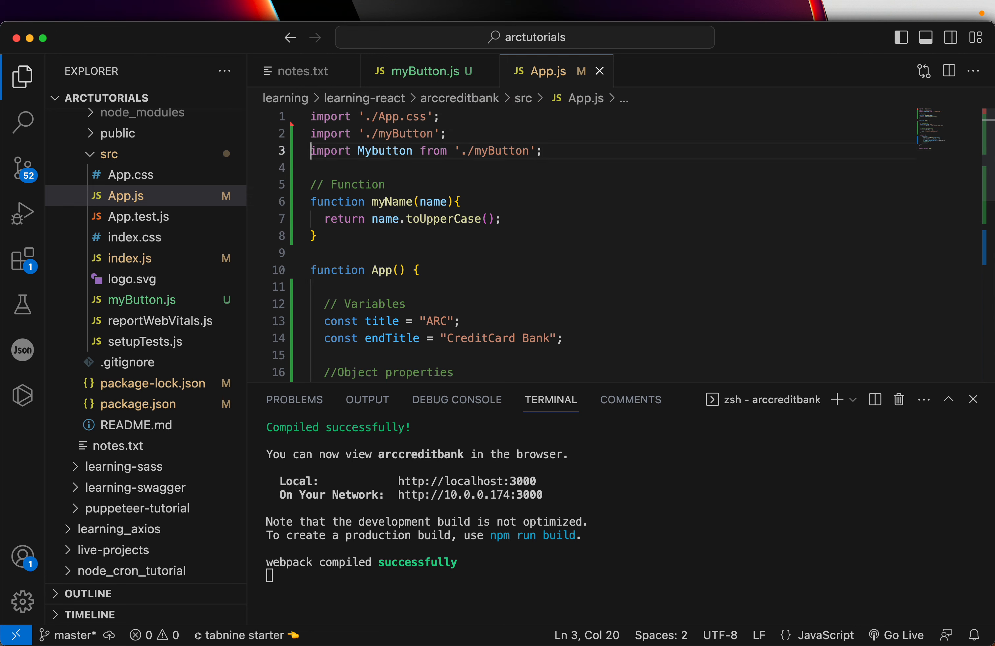
pyautogui.press('Backspace')
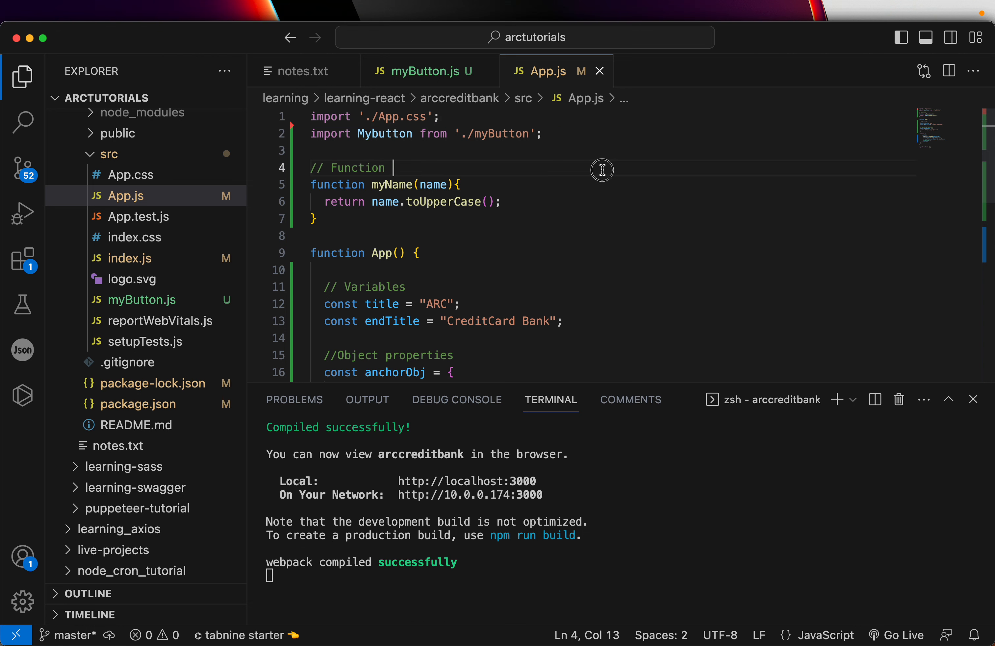
pyautogui.scroll(-3)
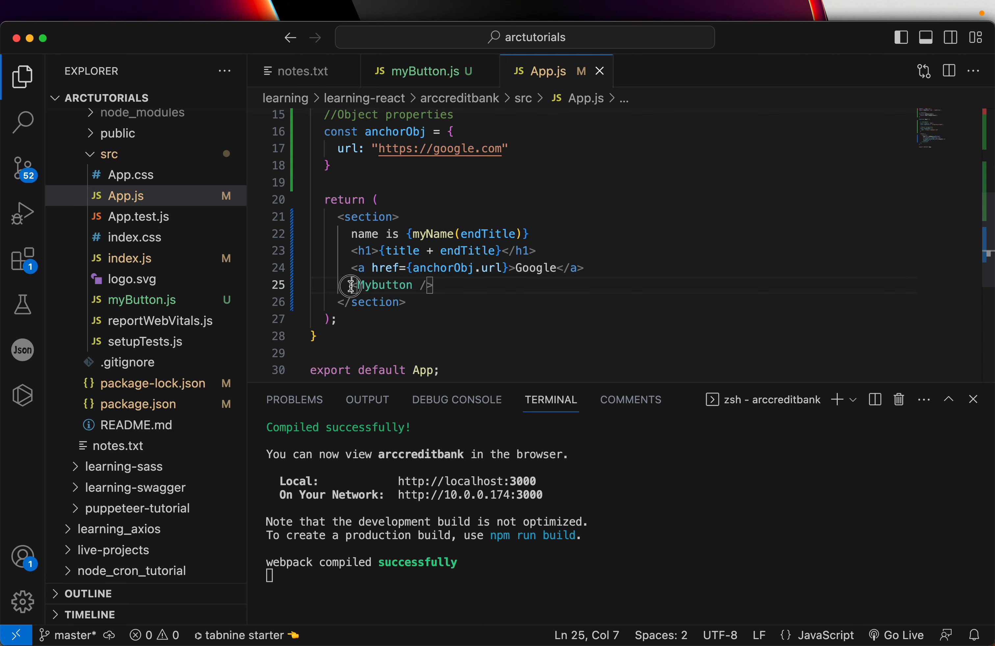
pyautogui.doubleClick(385, 285)
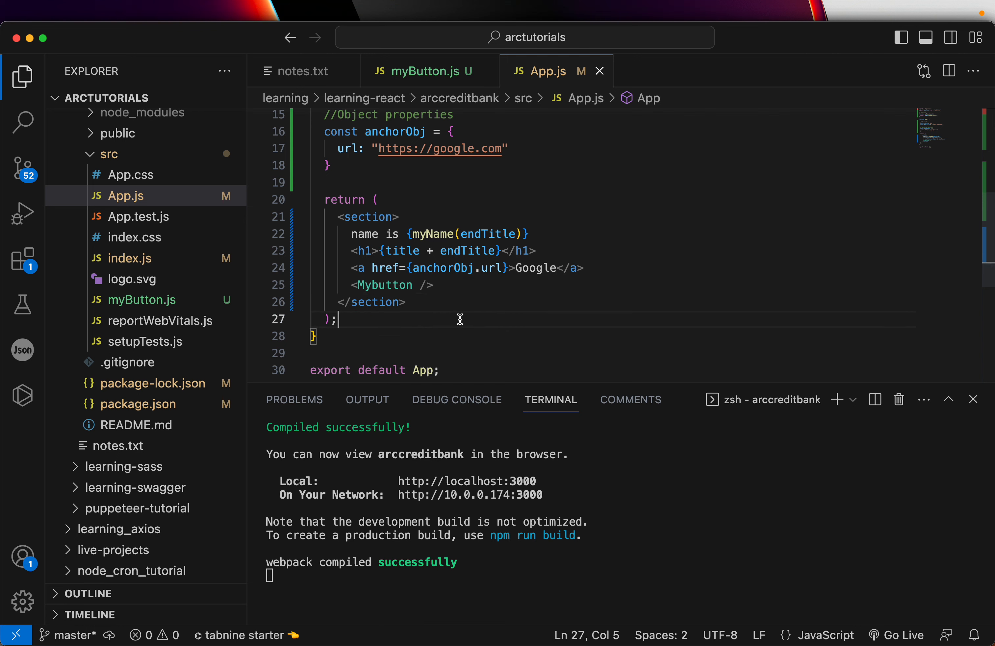
# - Return to myButton.js and switch to the React Components slides in the browser
pyautogui.click(425, 70)
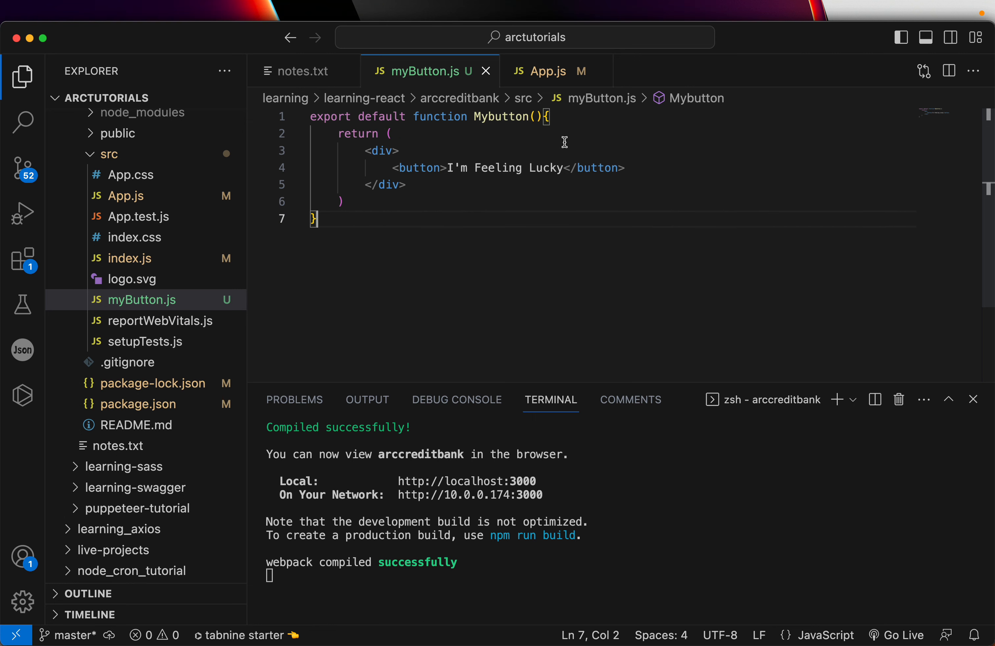
pyautogui.moveTo(99, 323)
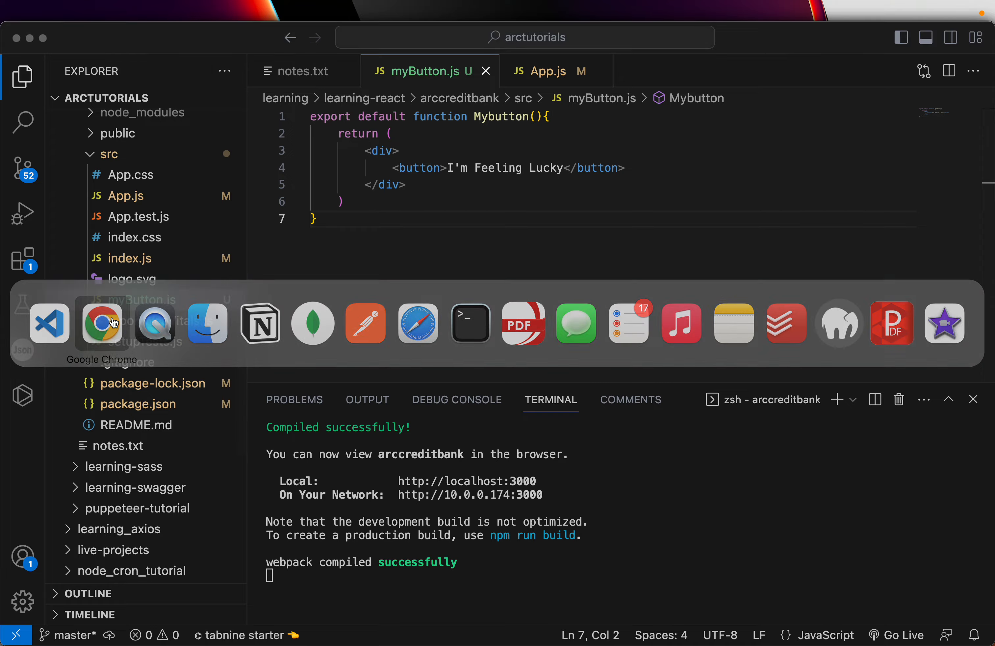
pyautogui.click(100, 322)
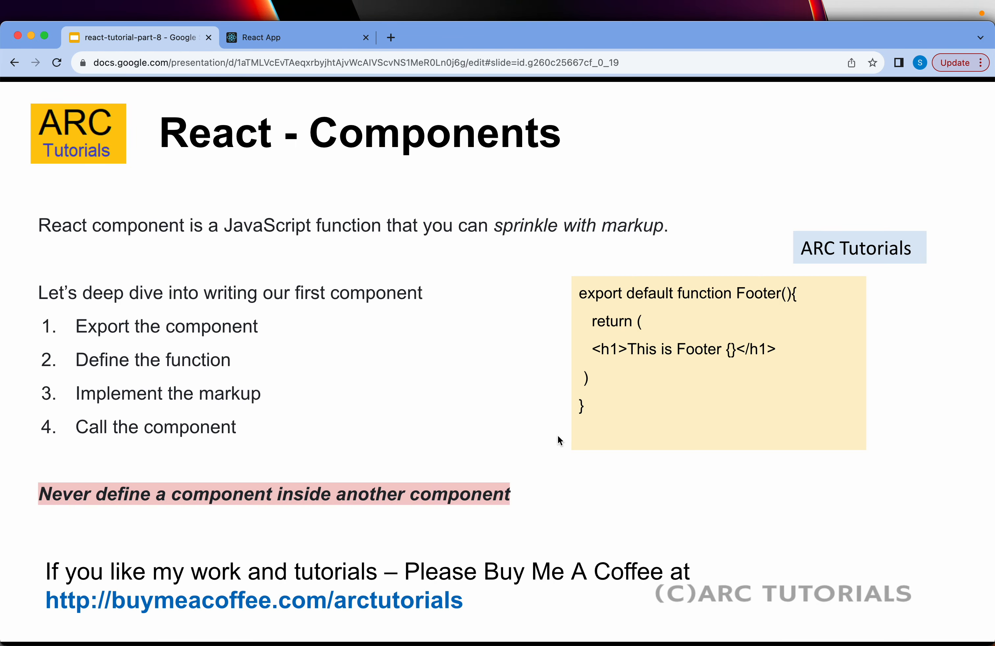
pyautogui.moveTo(470, 408)
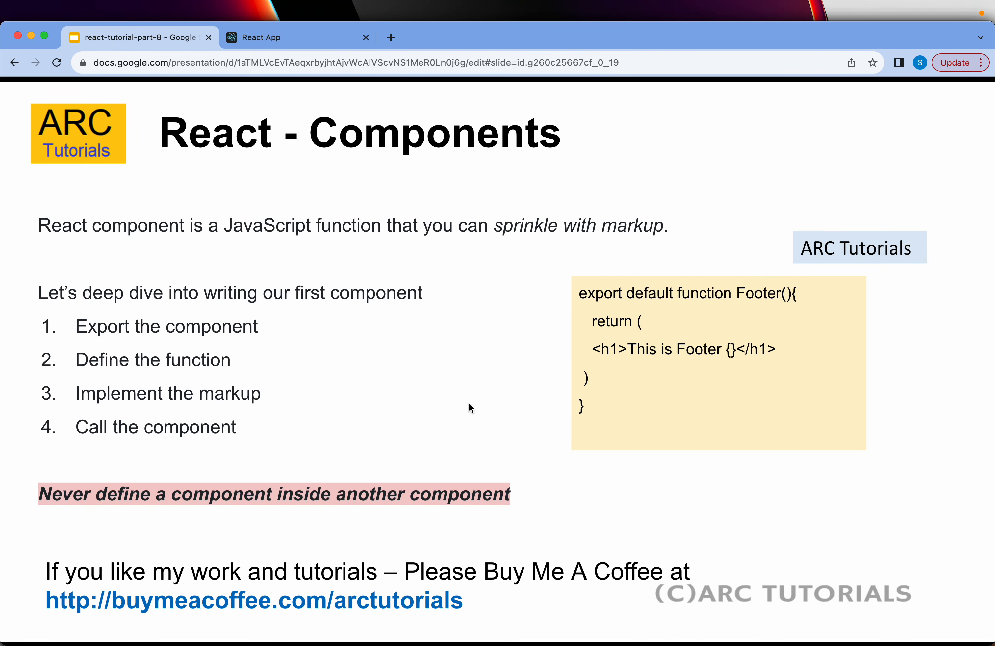